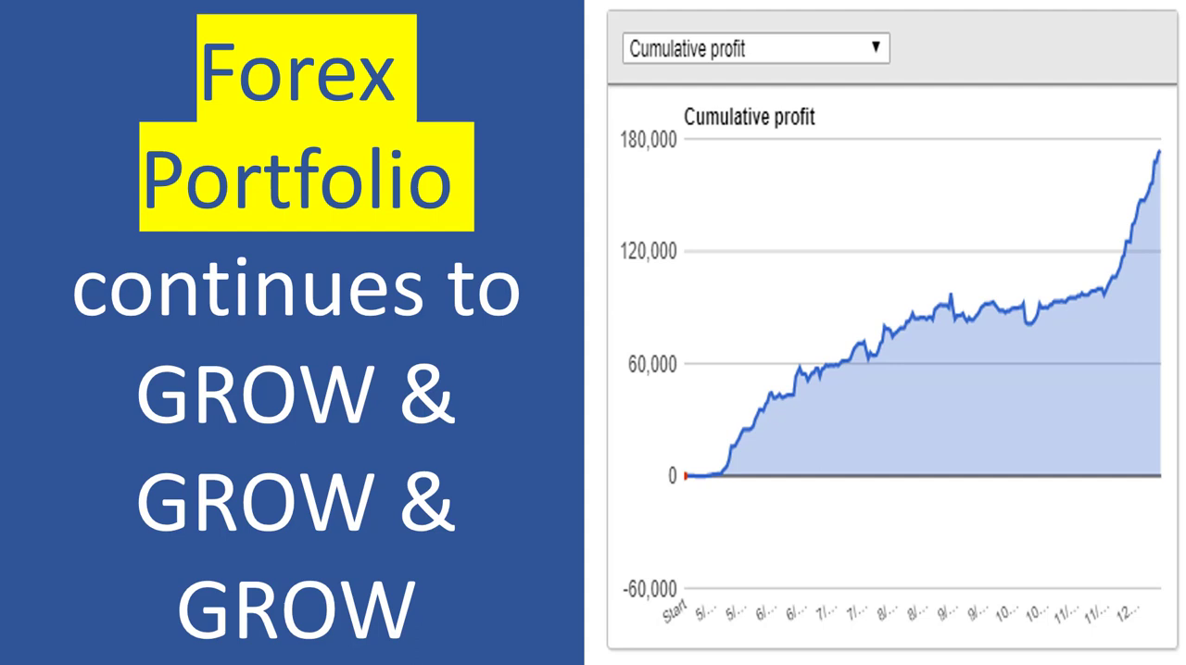
{"action": "mouse_move", "coordinate": [1155, 138]}
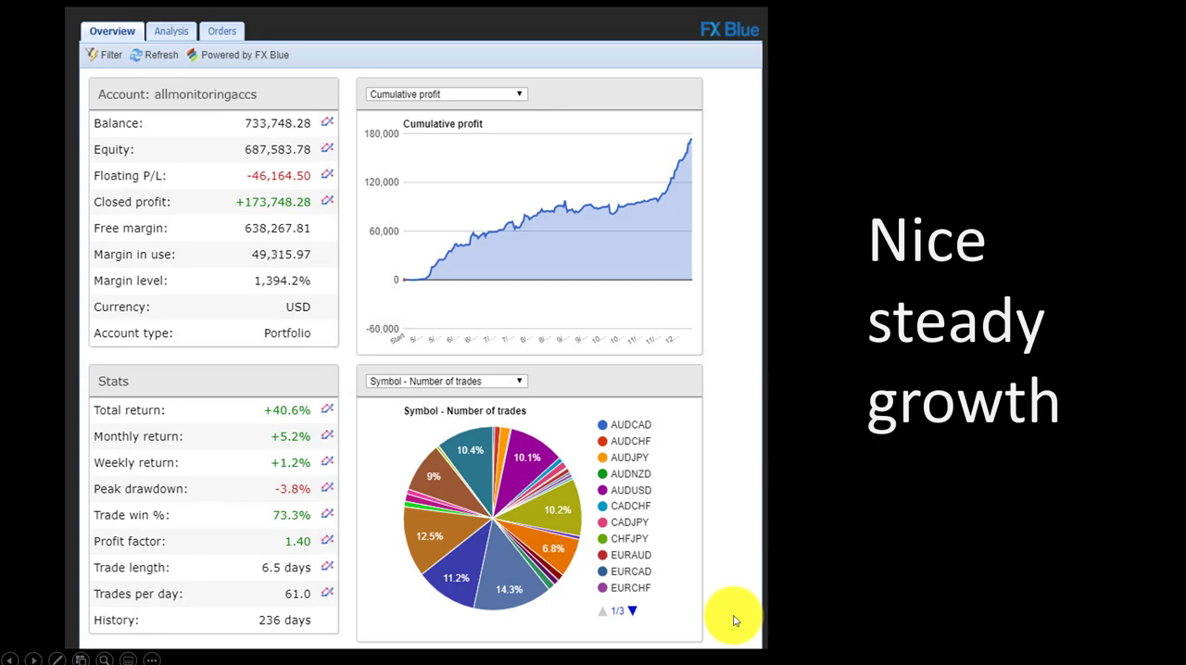
{"action": "mouse_move", "coordinate": [713, 145]}
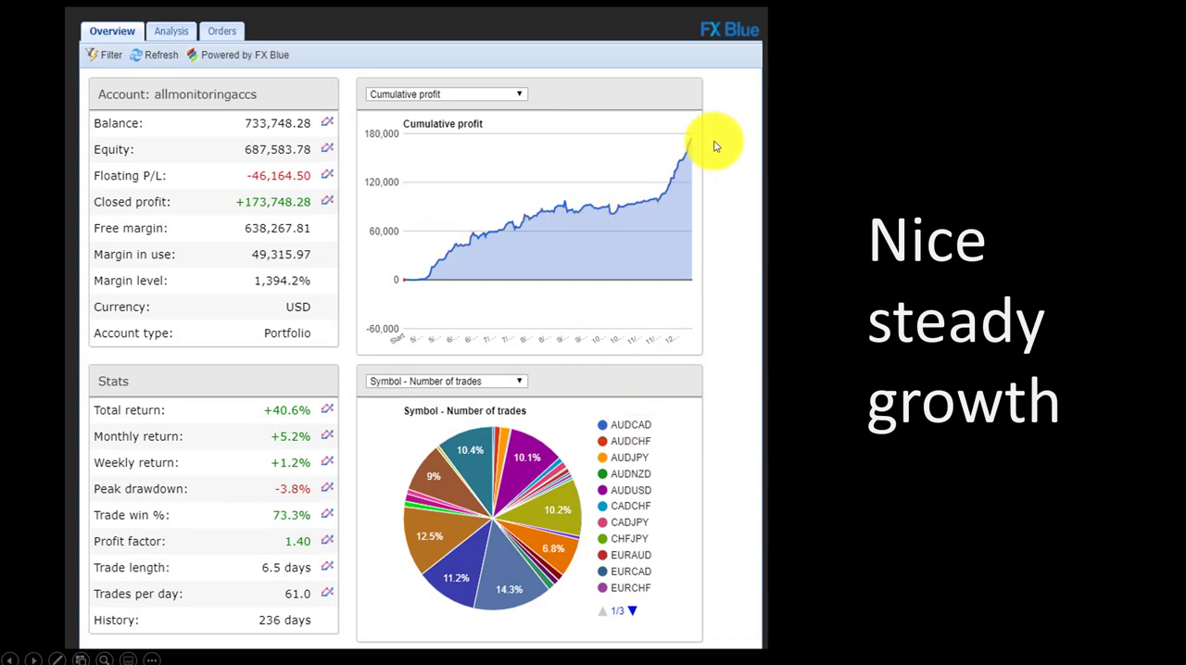
{"action": "mouse_move", "coordinate": [695, 146]}
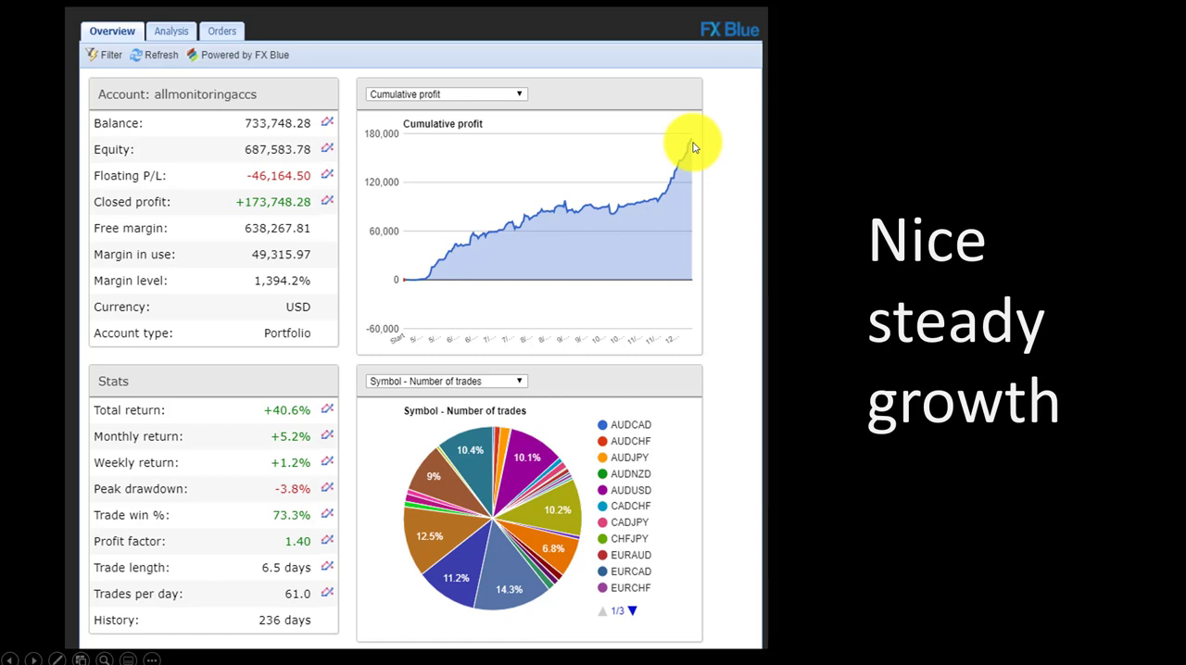
{"action": "mouse_move", "coordinate": [272, 434]}
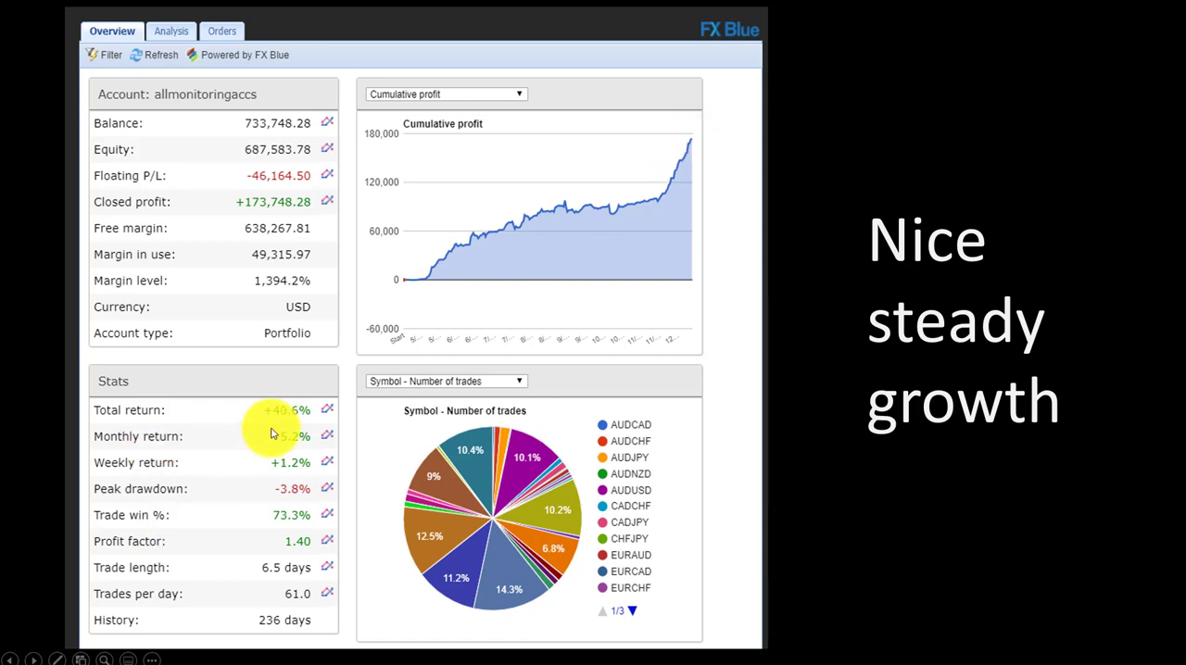
{"action": "mouse_move", "coordinate": [286, 428]}
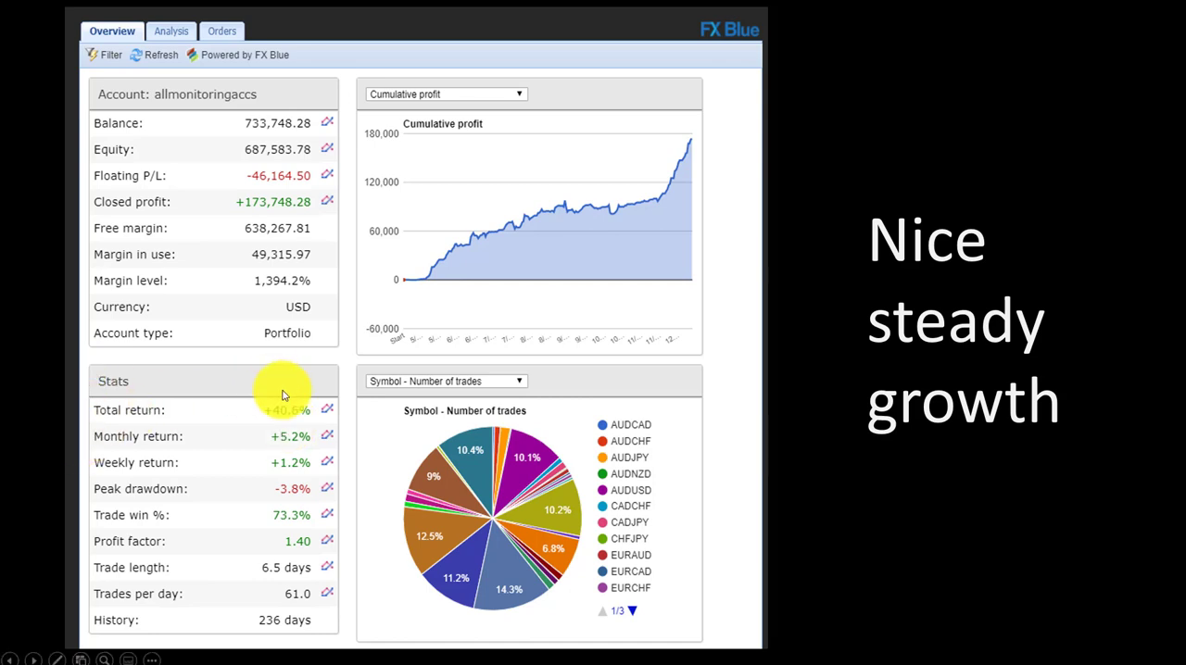
{"action": "mouse_move", "coordinate": [292, 441]}
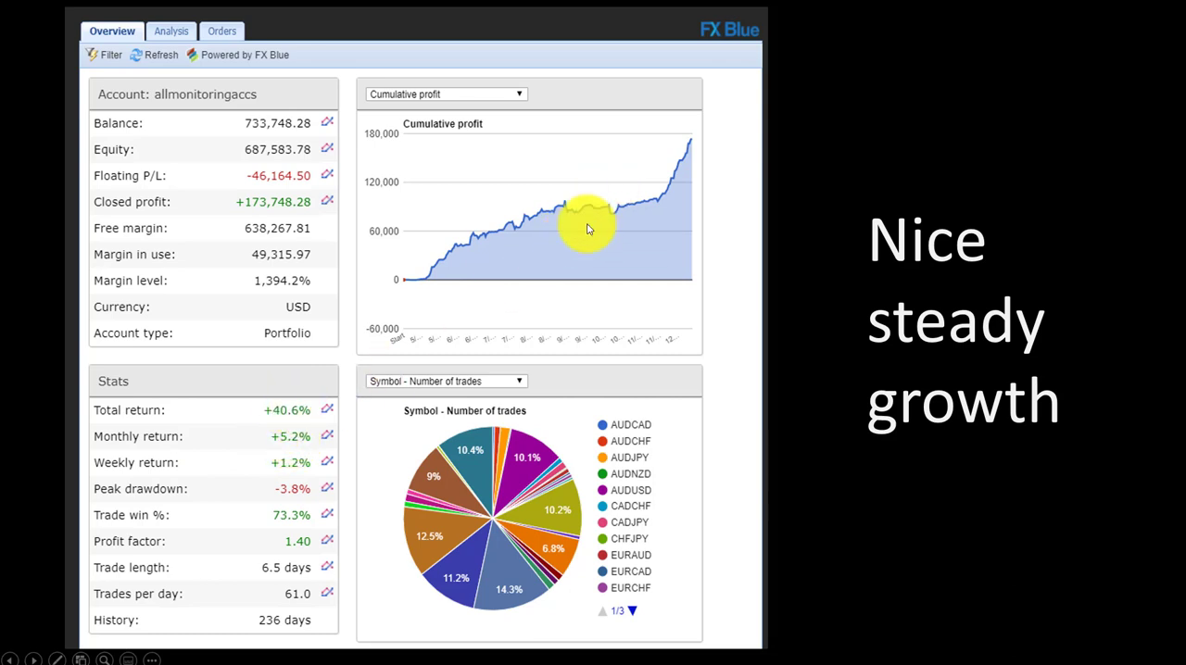
{"action": "mouse_move", "coordinate": [588, 198]}
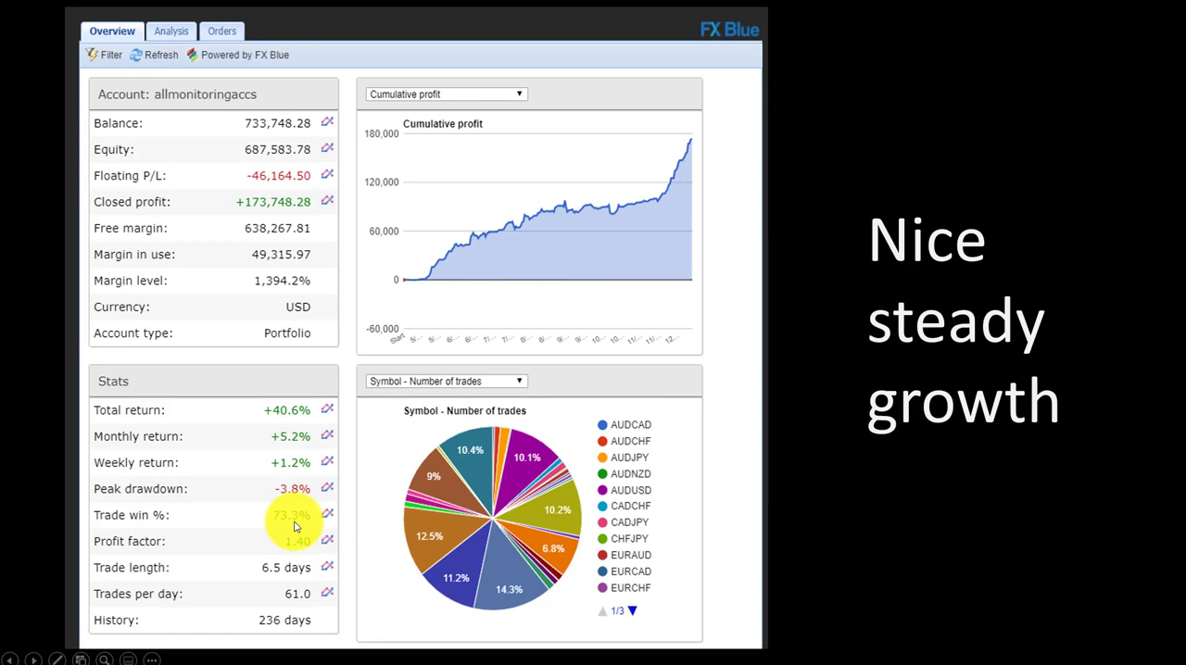
{"action": "mouse_move", "coordinate": [633, 506]}
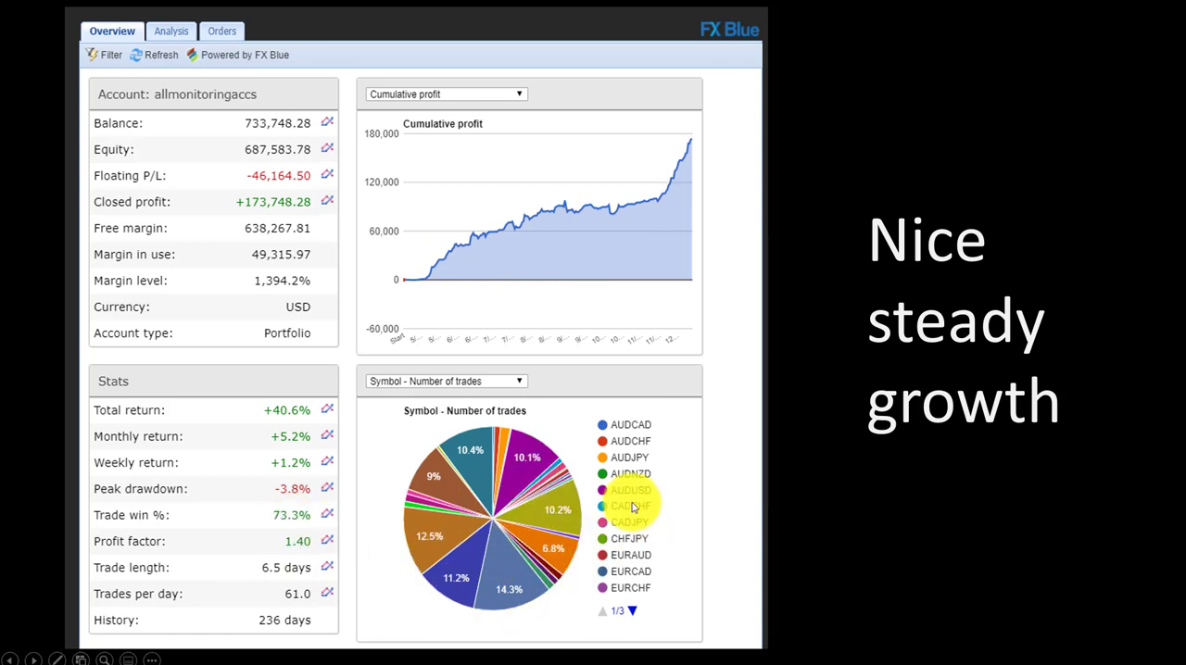
{"action": "mouse_move", "coordinate": [385, 644]}
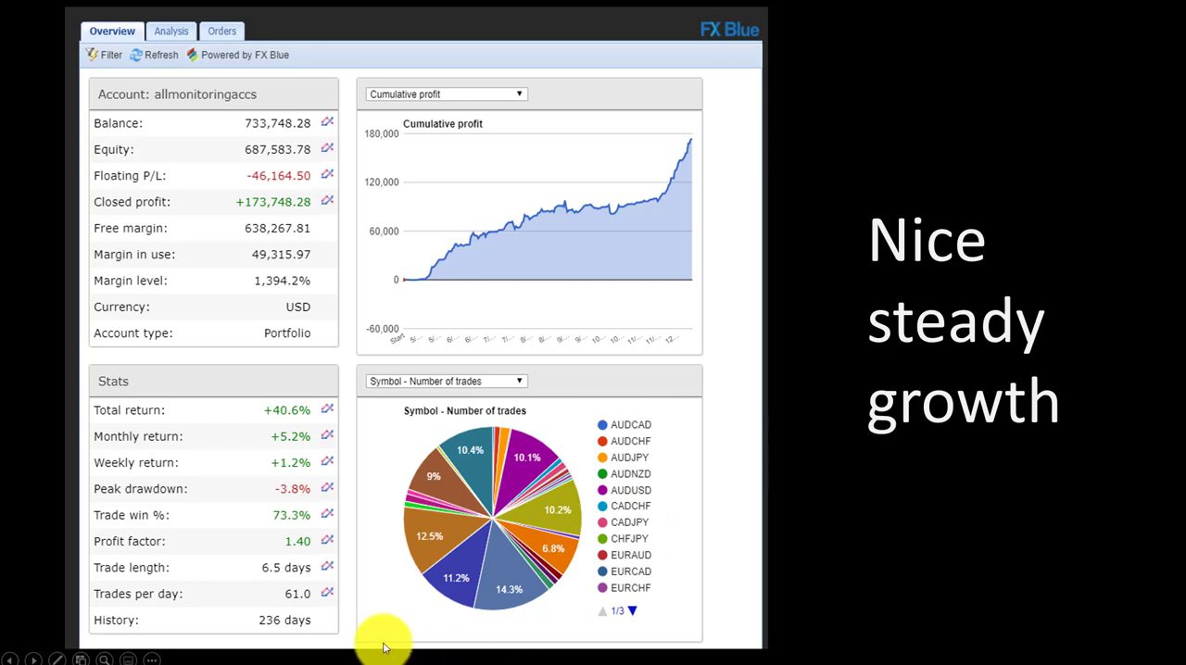
{"action": "mouse_move", "coordinate": [269, 627]}
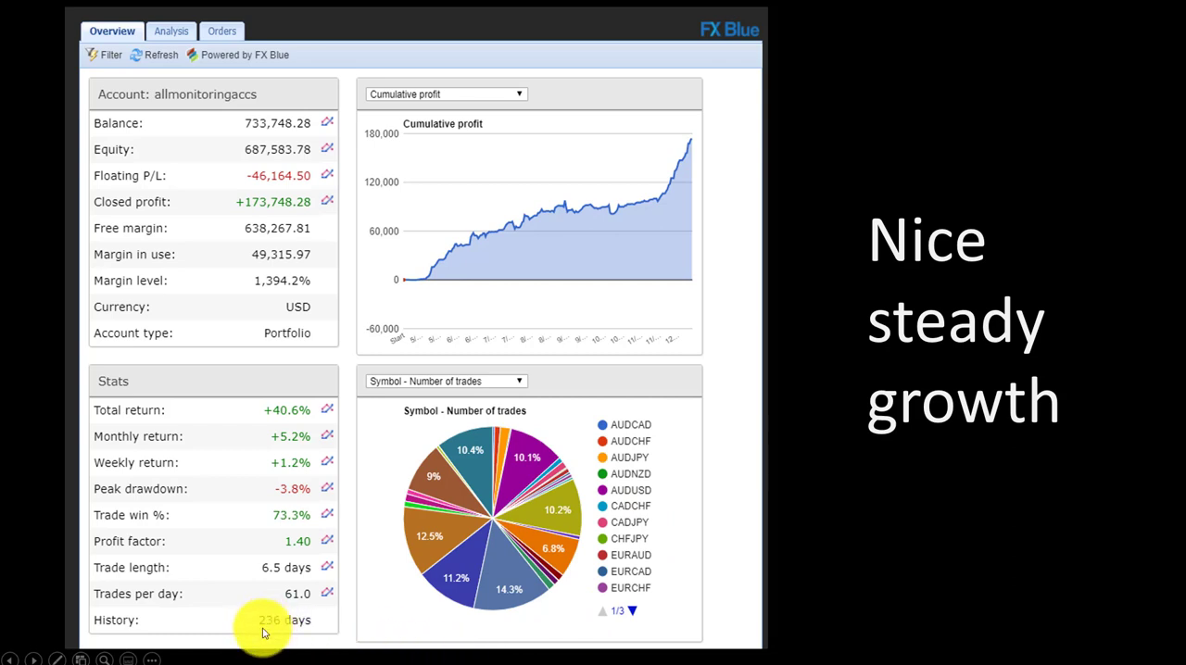
{"action": "mouse_move", "coordinate": [649, 343]}
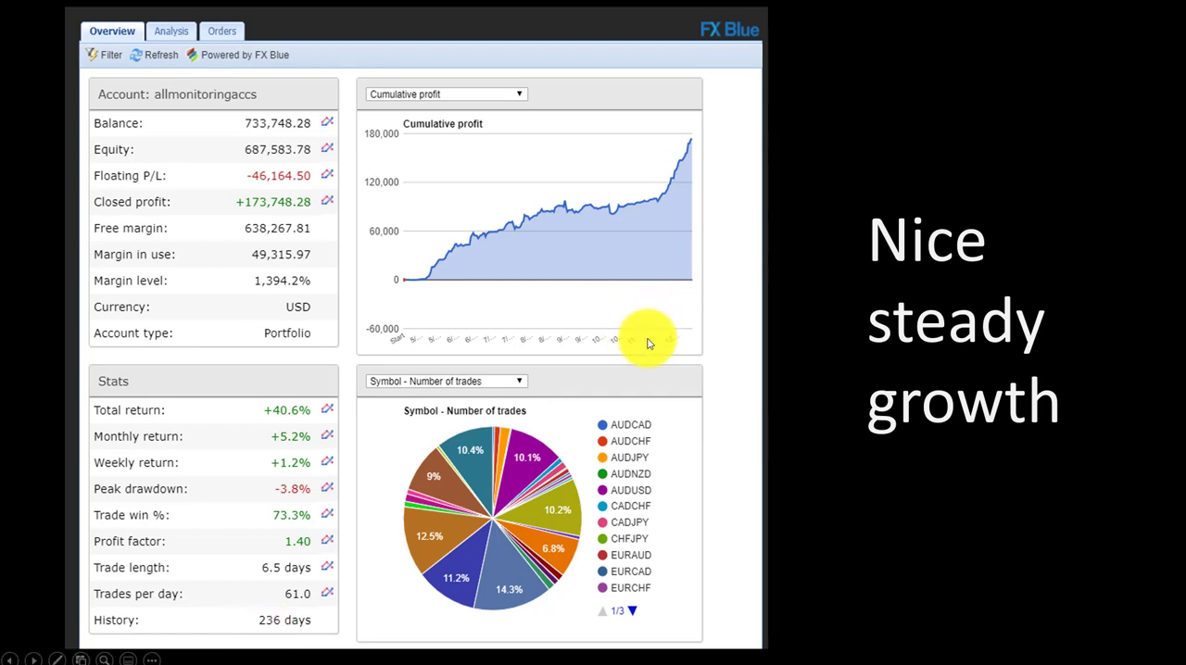
{"action": "mouse_move", "coordinate": [593, 343]}
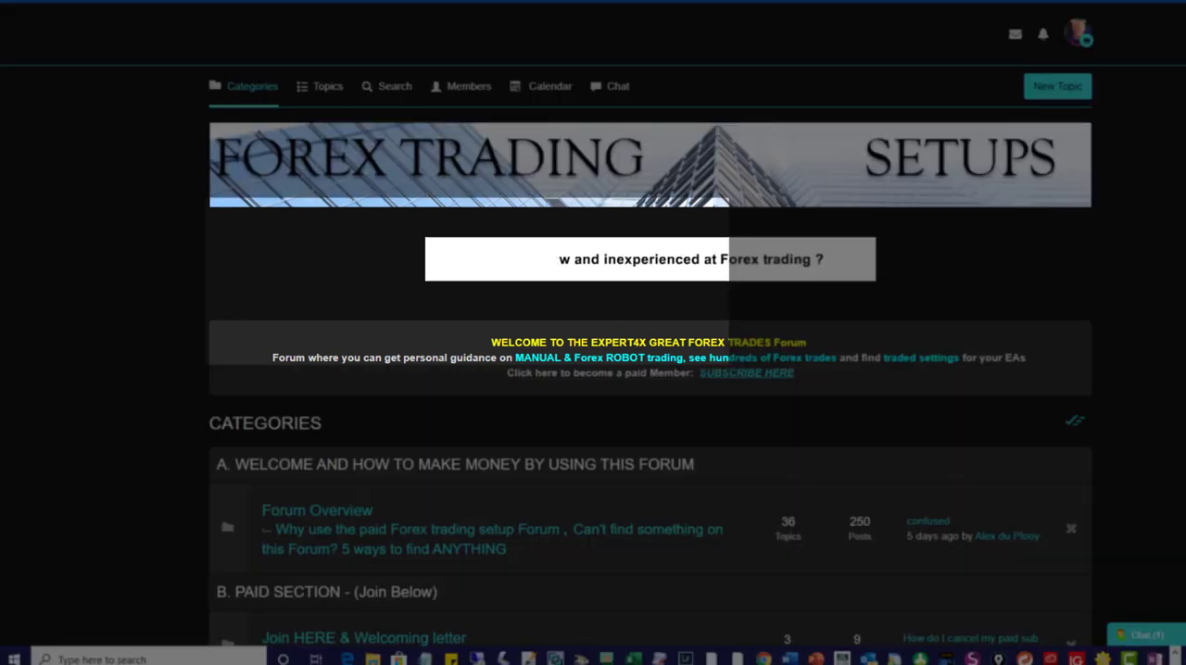
Browse the forum sections and open FOREX EA Monitoring Accounts - OVERVIEW for the portfolio post.
{"action": "scroll", "scroll_direction": "down", "scroll_amount": 3}
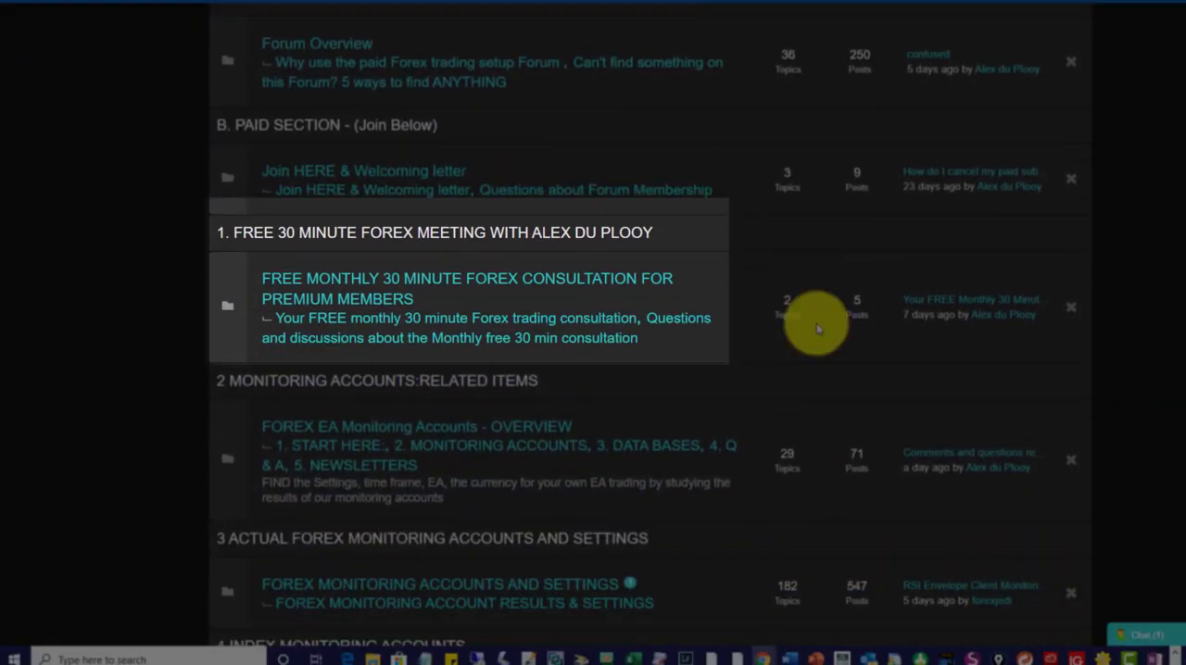
{"action": "mouse_move", "coordinate": [389, 317]}
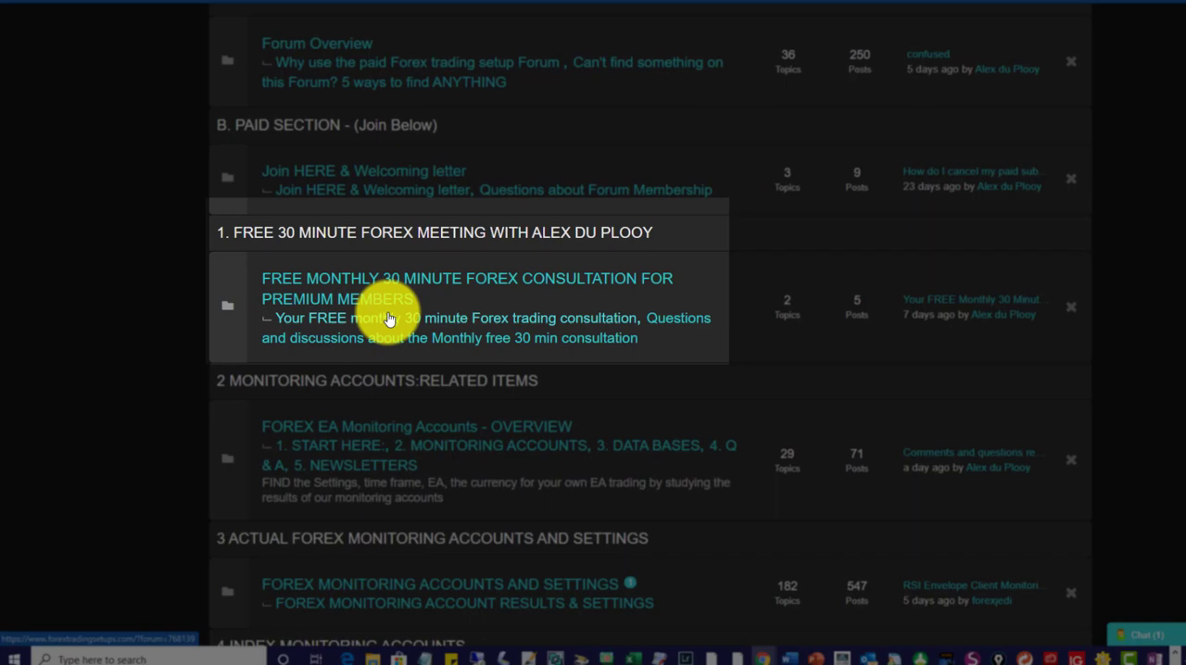
{"action": "scroll", "scroll_direction": "down", "scroll_amount": 3}
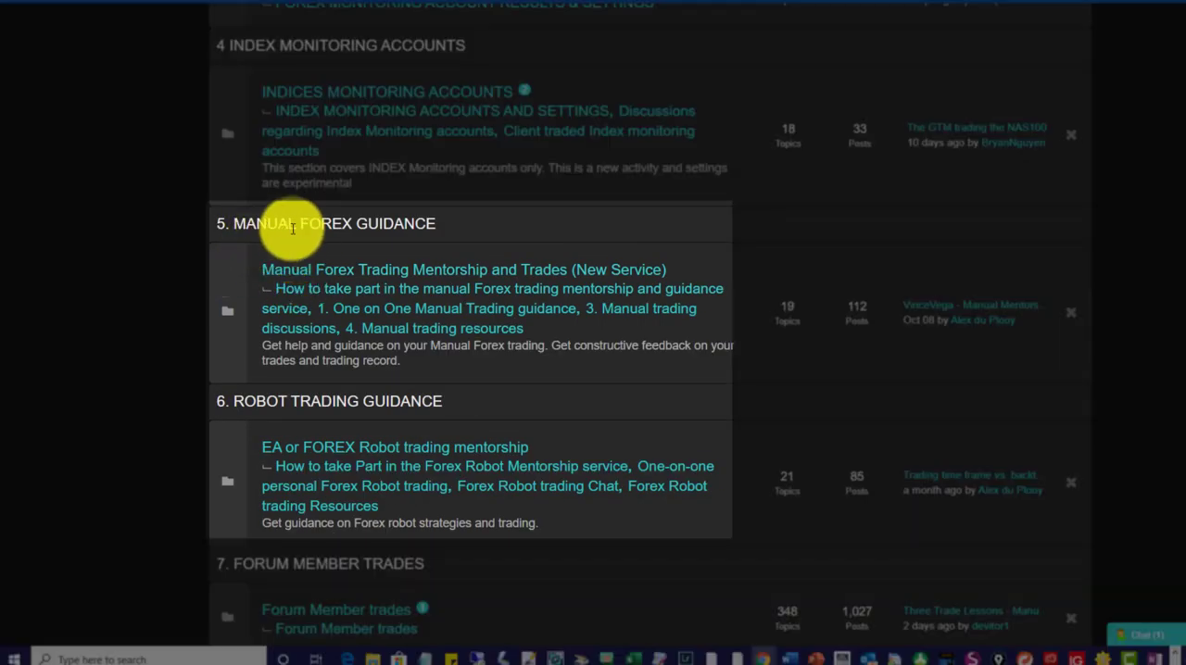
{"action": "mouse_move", "coordinate": [292, 431]}
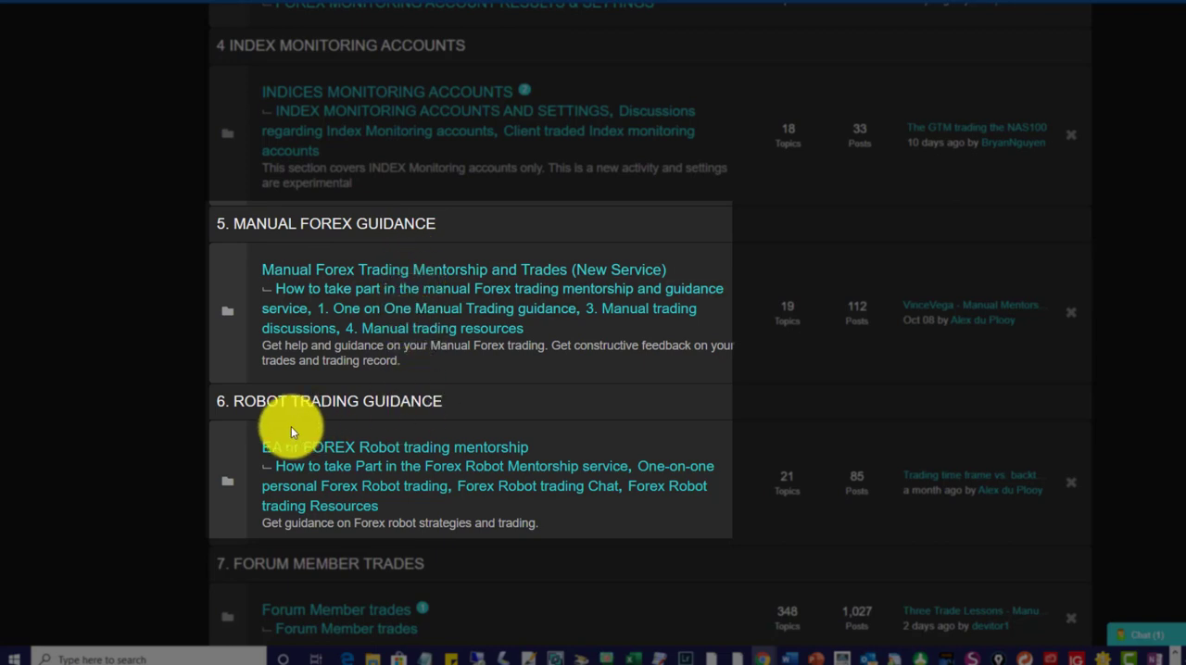
{"action": "mouse_move", "coordinate": [421, 403]}
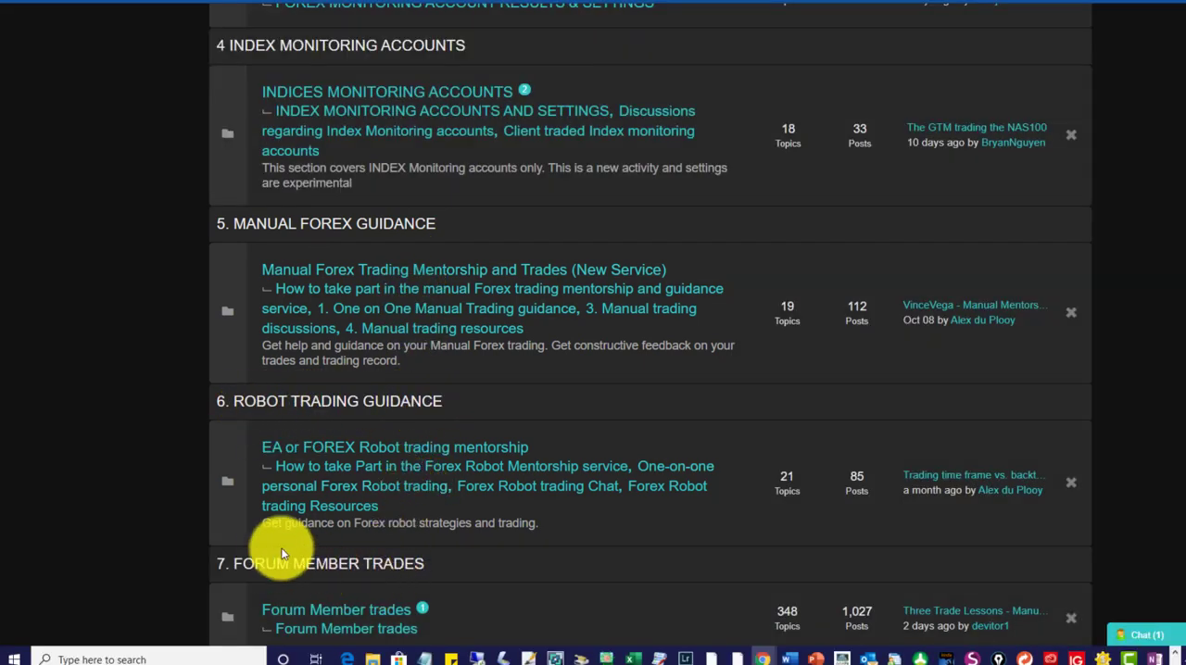
{"action": "mouse_move", "coordinate": [350, 619]}
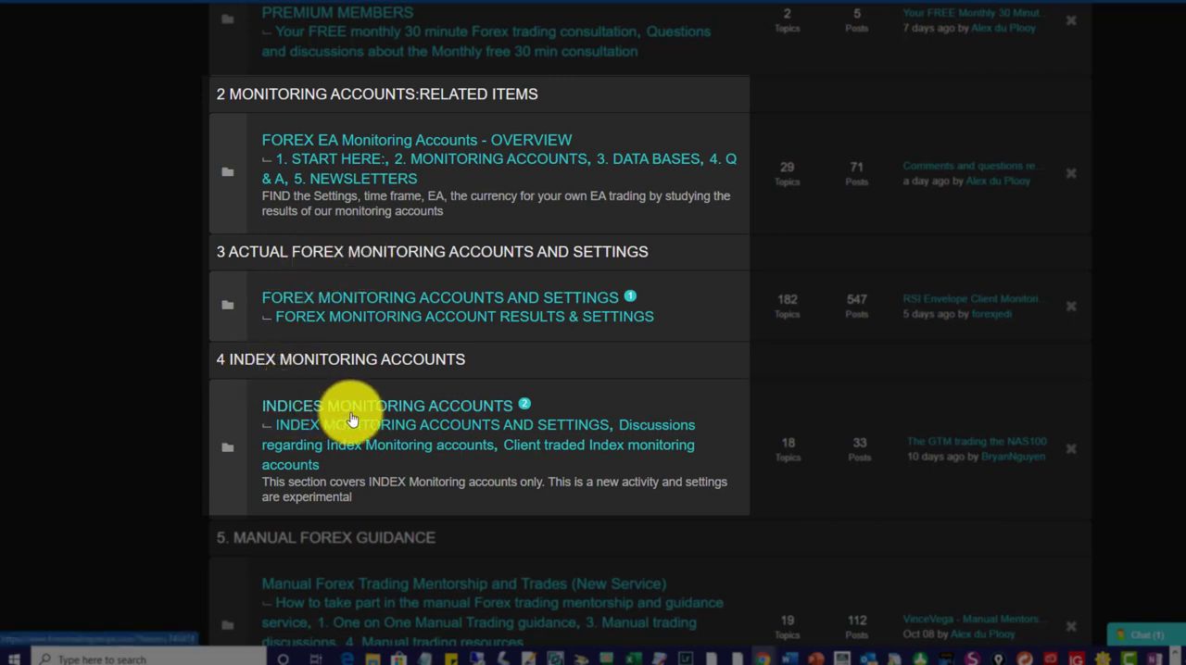
{"action": "mouse_move", "coordinate": [345, 454]}
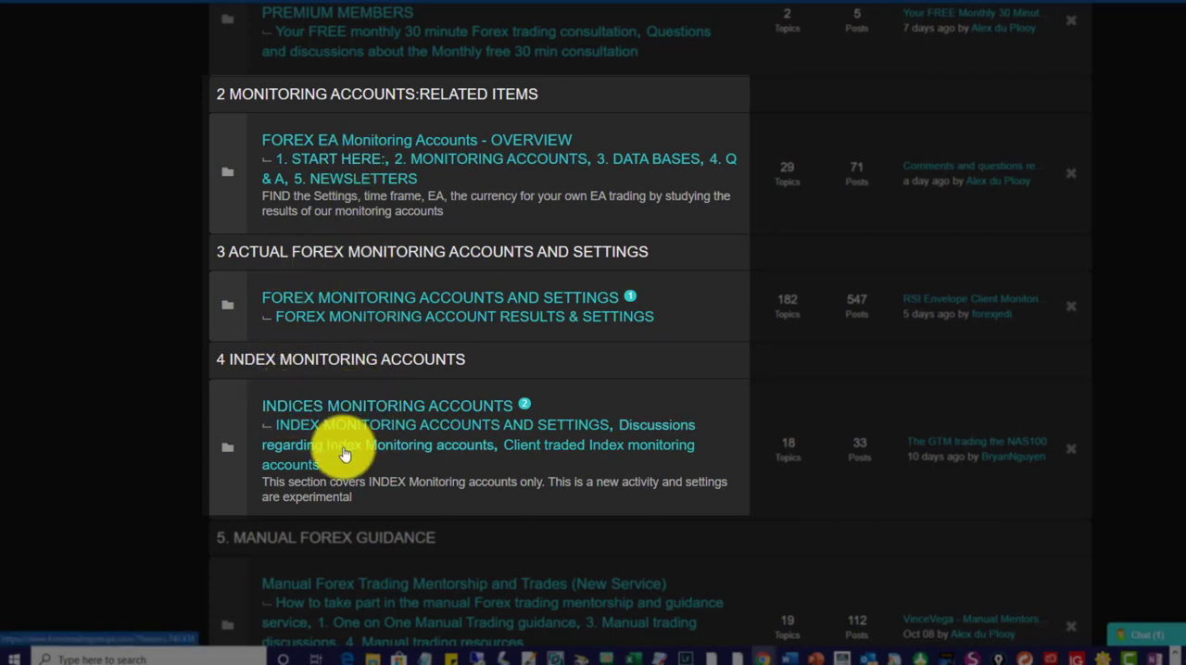
{"action": "mouse_move", "coordinate": [472, 166]}
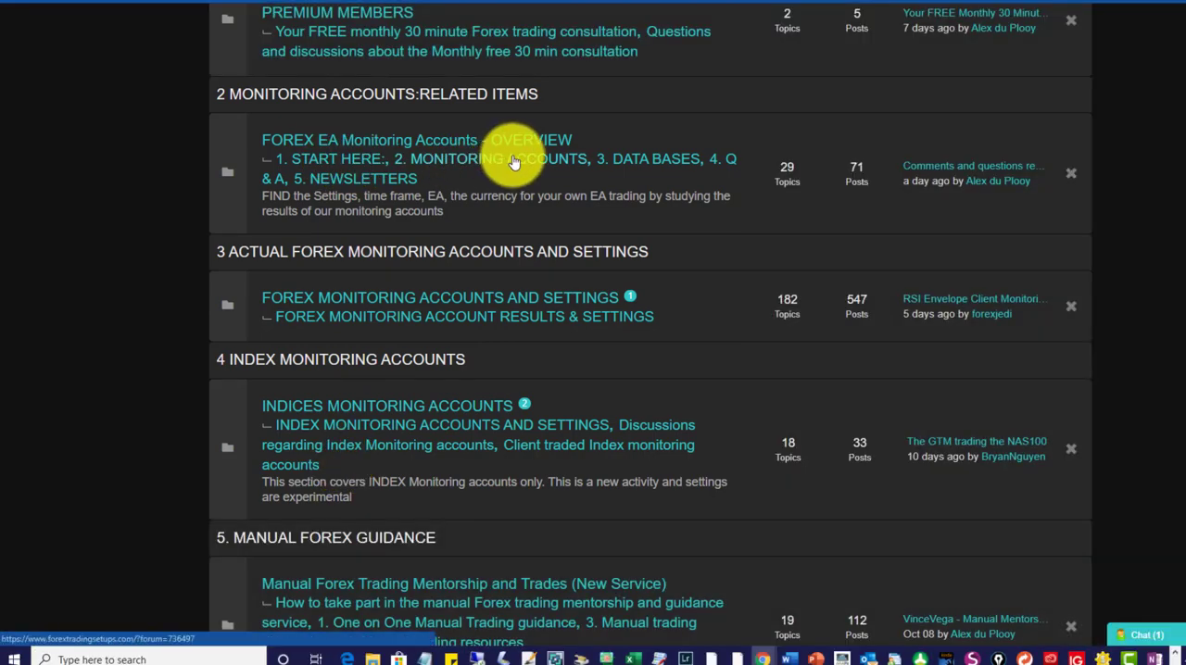
{"action": "left_click", "coordinate": [514, 157]}
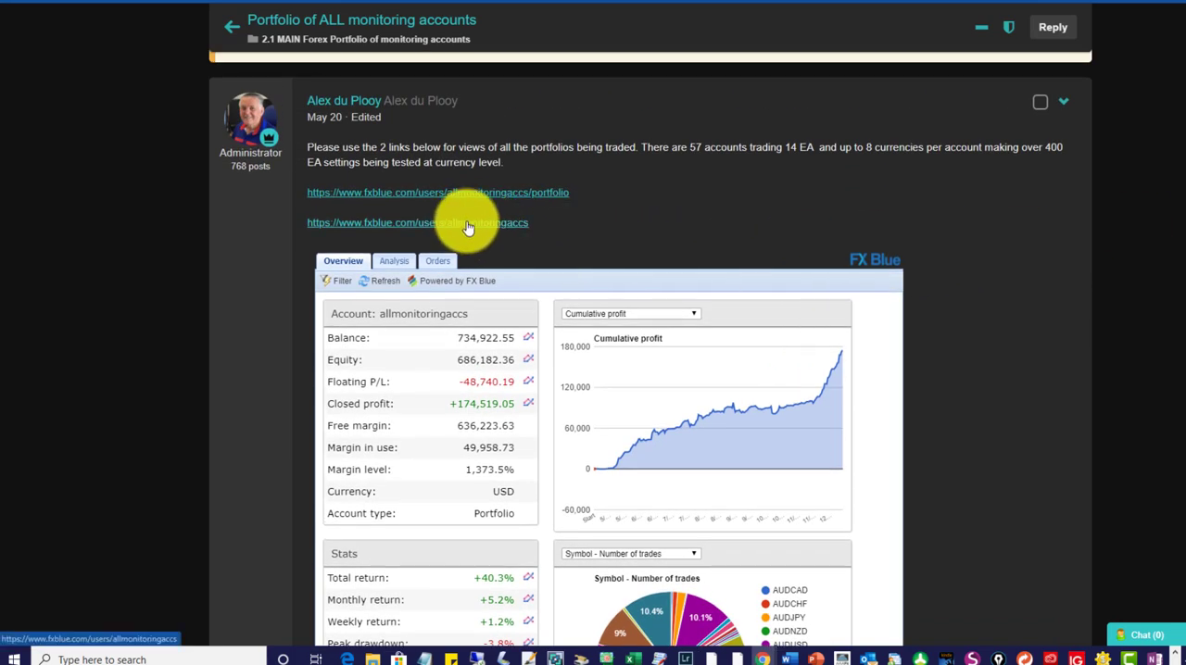
Open the All Monitoring Accounts statement and scroll its Portfolio constituents table of balances and profits.
{"action": "left_click", "coordinate": [417, 223]}
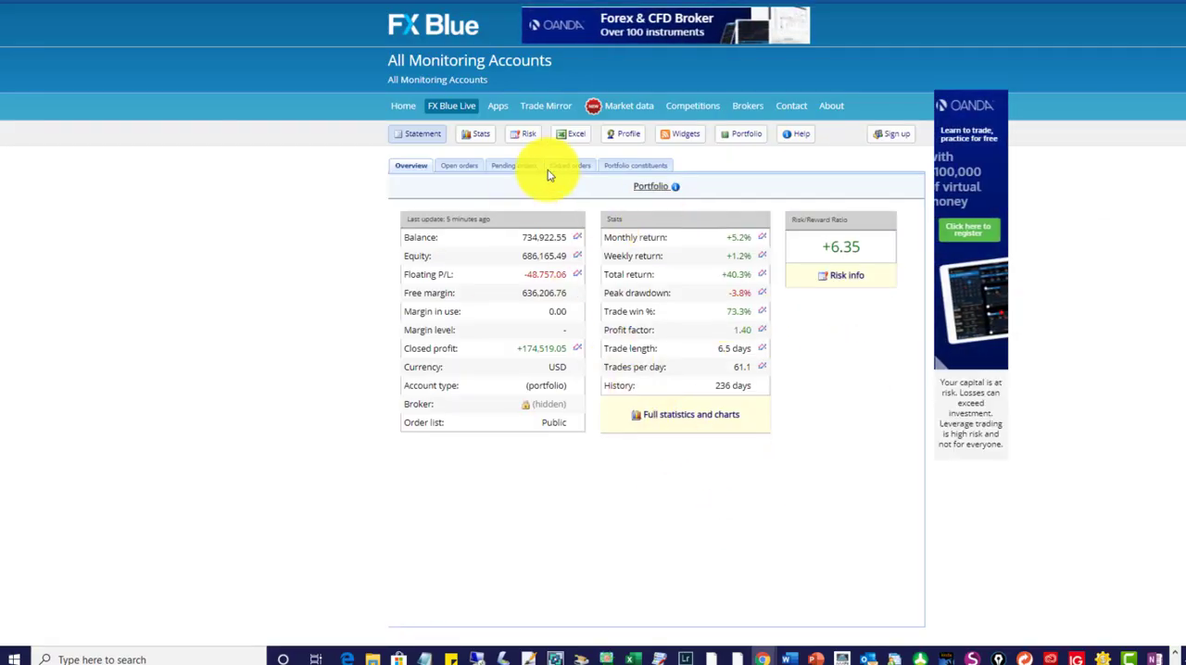
{"action": "mouse_move", "coordinate": [622, 171]}
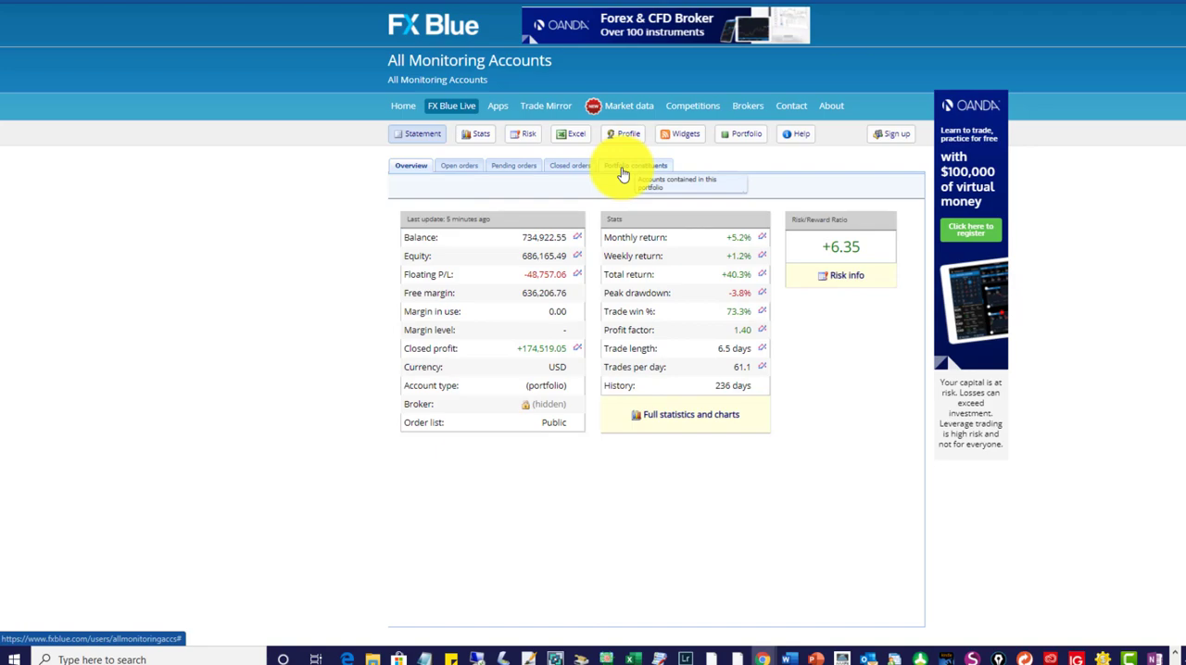
{"action": "left_click", "coordinate": [635, 165]}
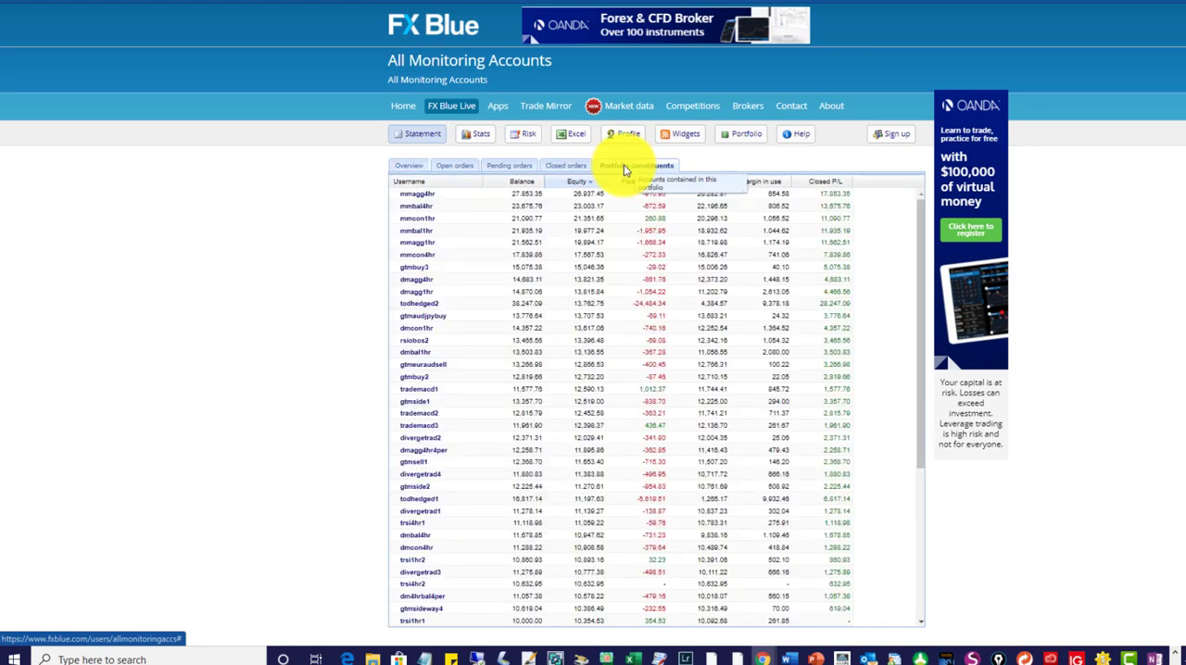
{"action": "scroll", "scroll_direction": "down", "scroll_amount": 3}
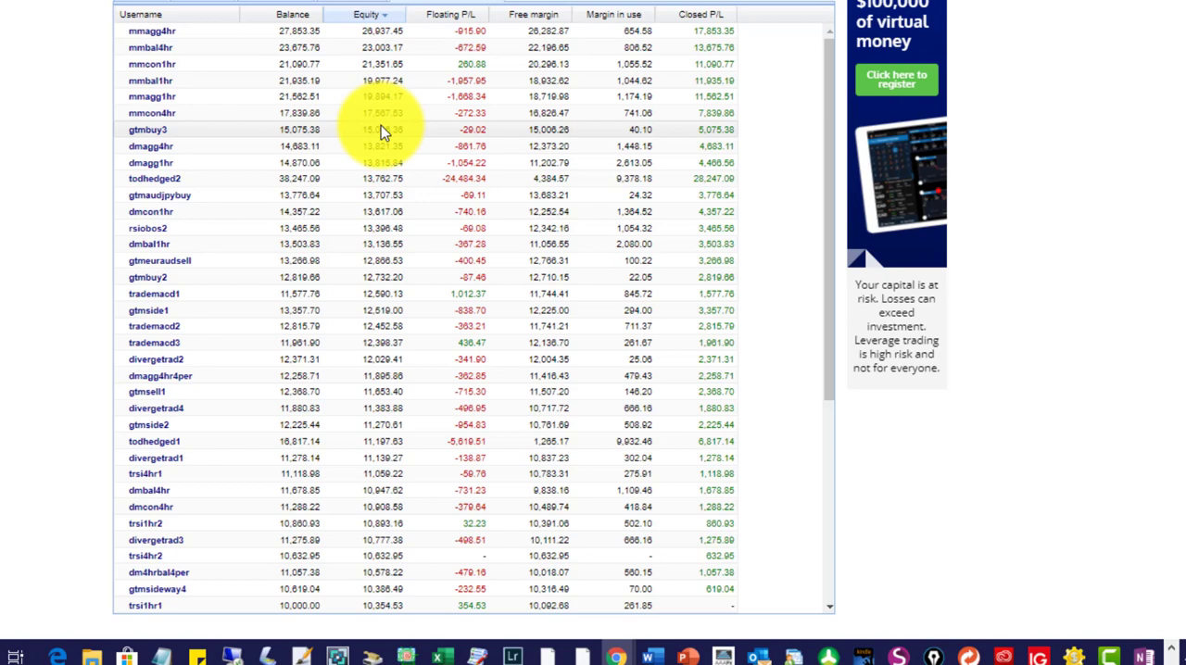
{"action": "mouse_move", "coordinate": [269, 127]}
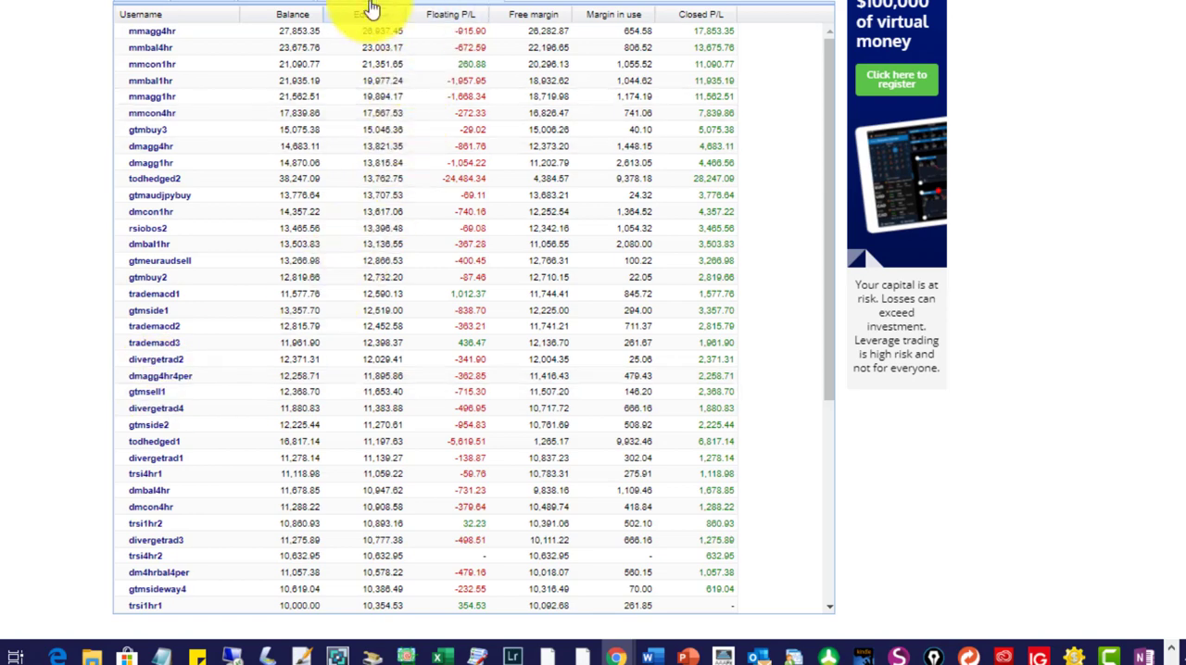
{"action": "left_click", "coordinate": [366, 14]}
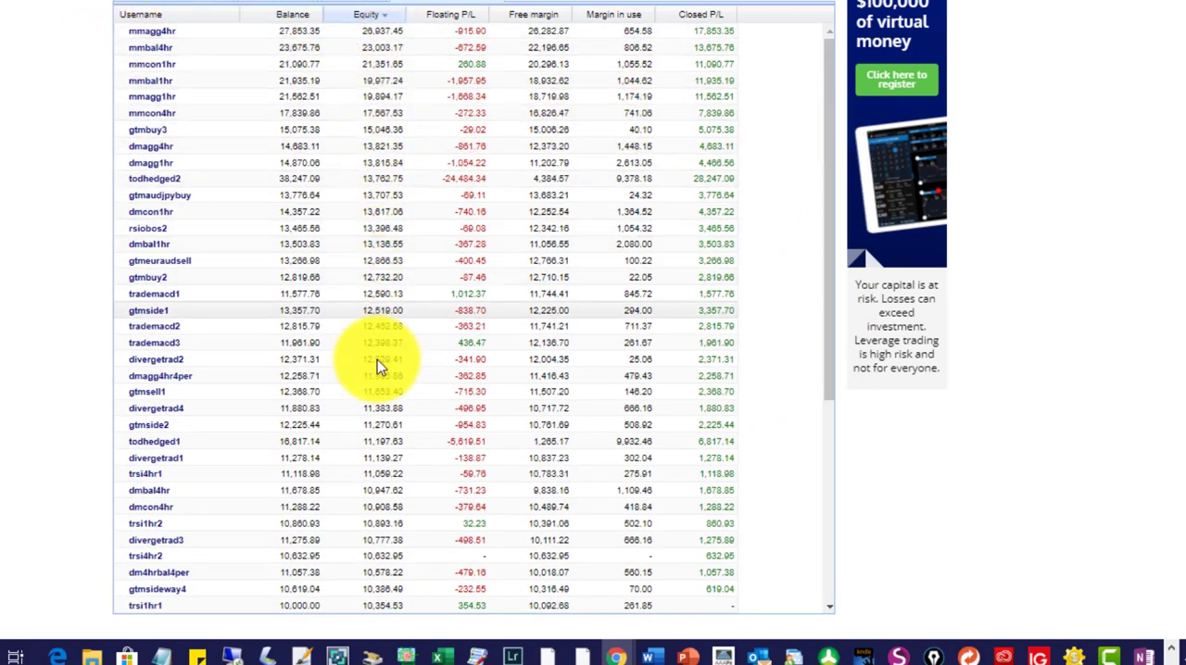
{"action": "left_click", "coordinate": [140, 14]}
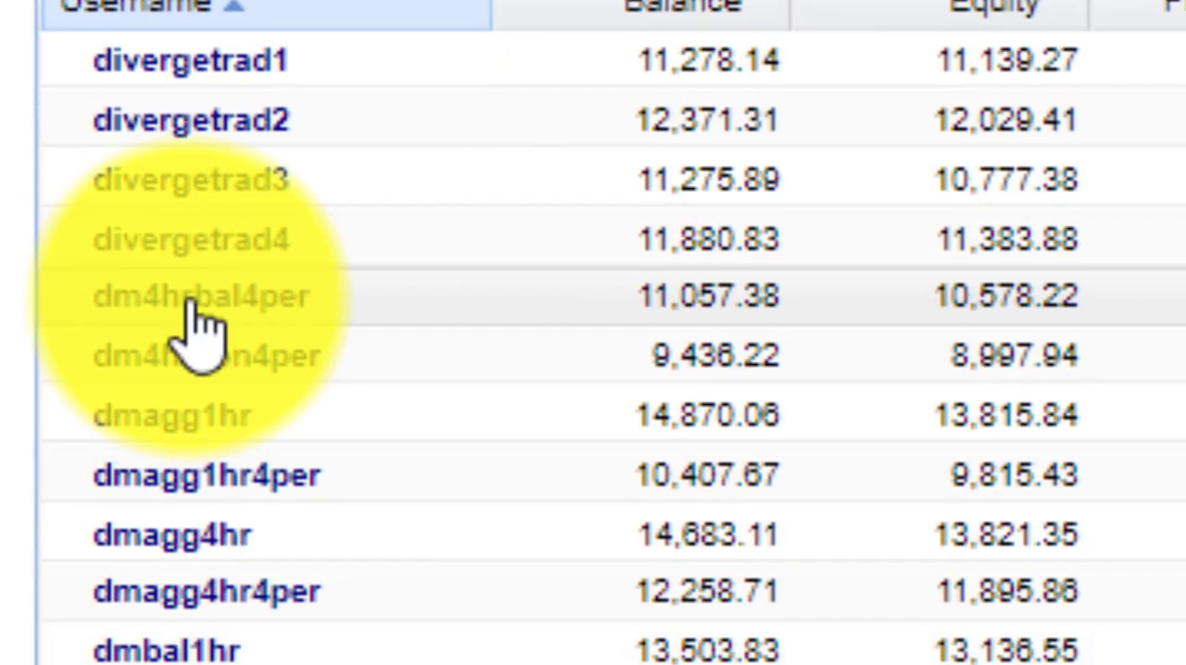
{"action": "scroll", "scroll_direction": "down", "scroll_amount": 3}
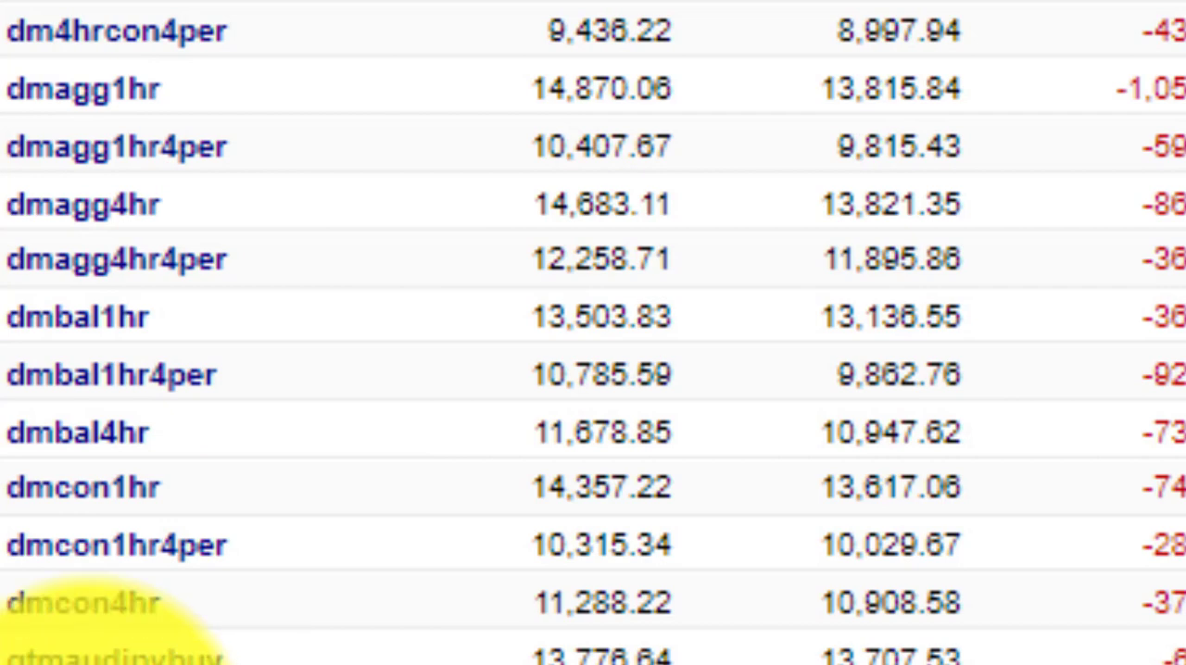
{"action": "scroll", "scroll_direction": "down", "scroll_amount": 3}
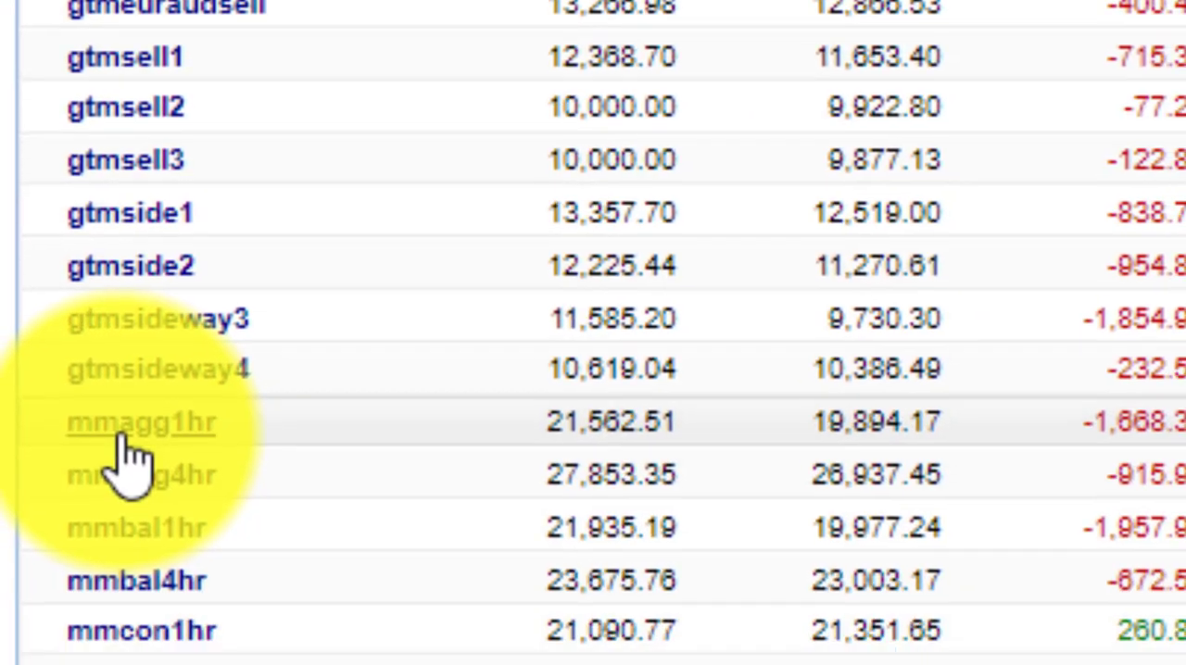
{"action": "scroll", "scroll_direction": "down", "scroll_amount": 3}
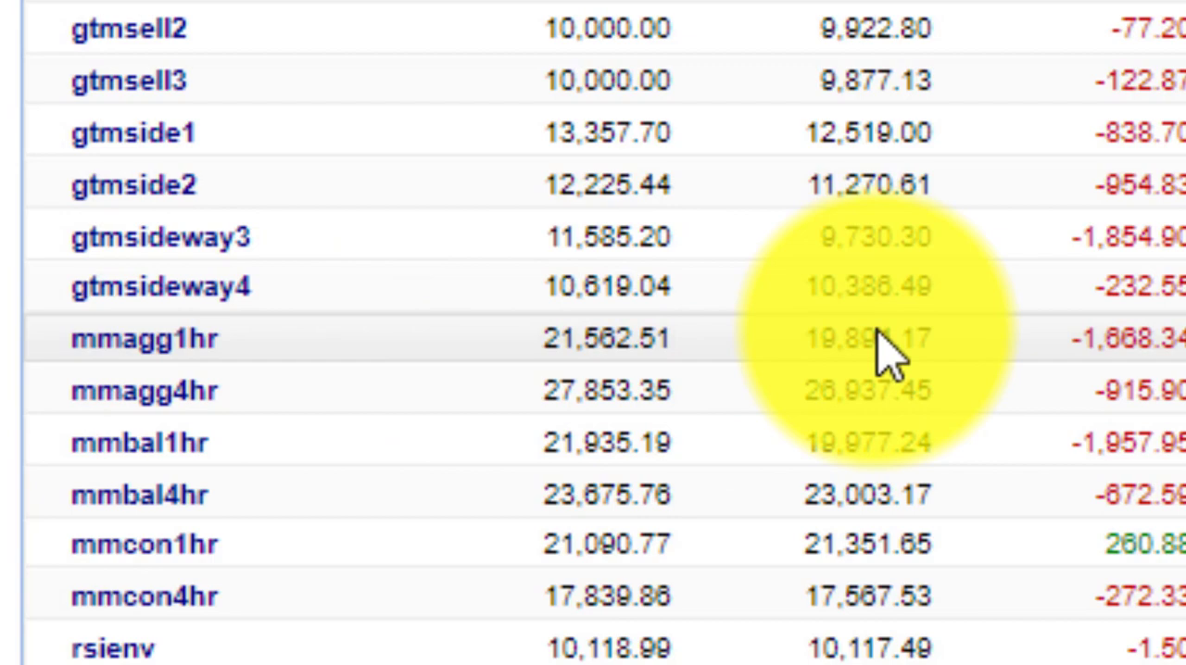
{"action": "mouse_move", "coordinate": [866, 597]}
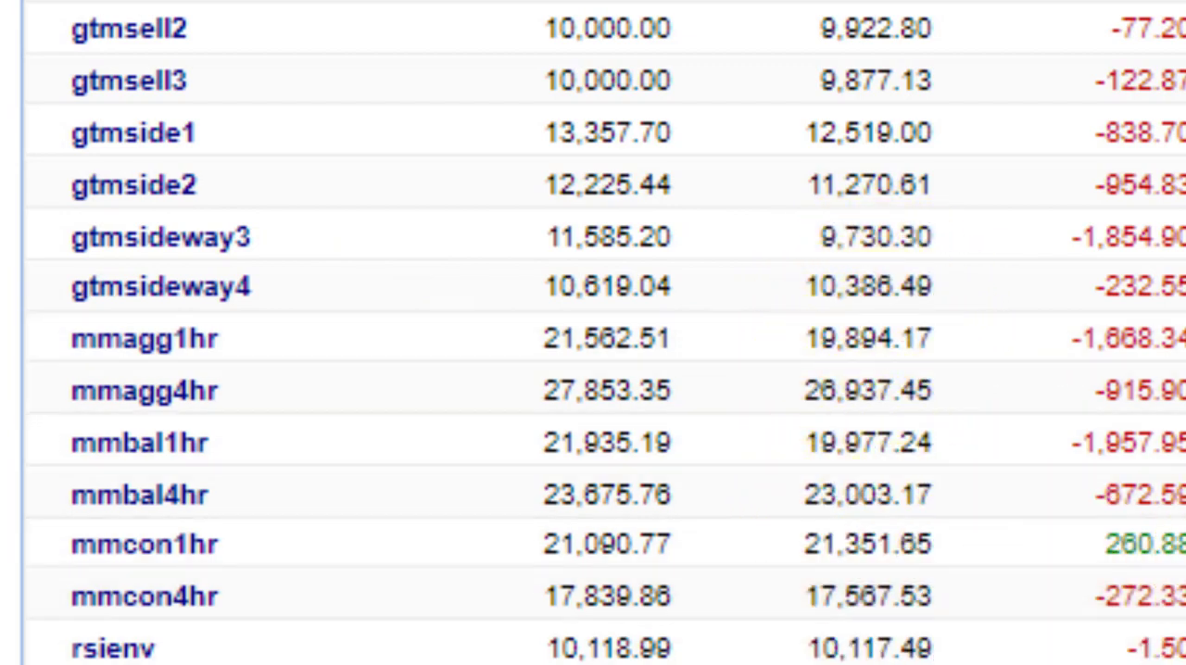
{"action": "scroll", "scroll_direction": "down", "scroll_amount": 3}
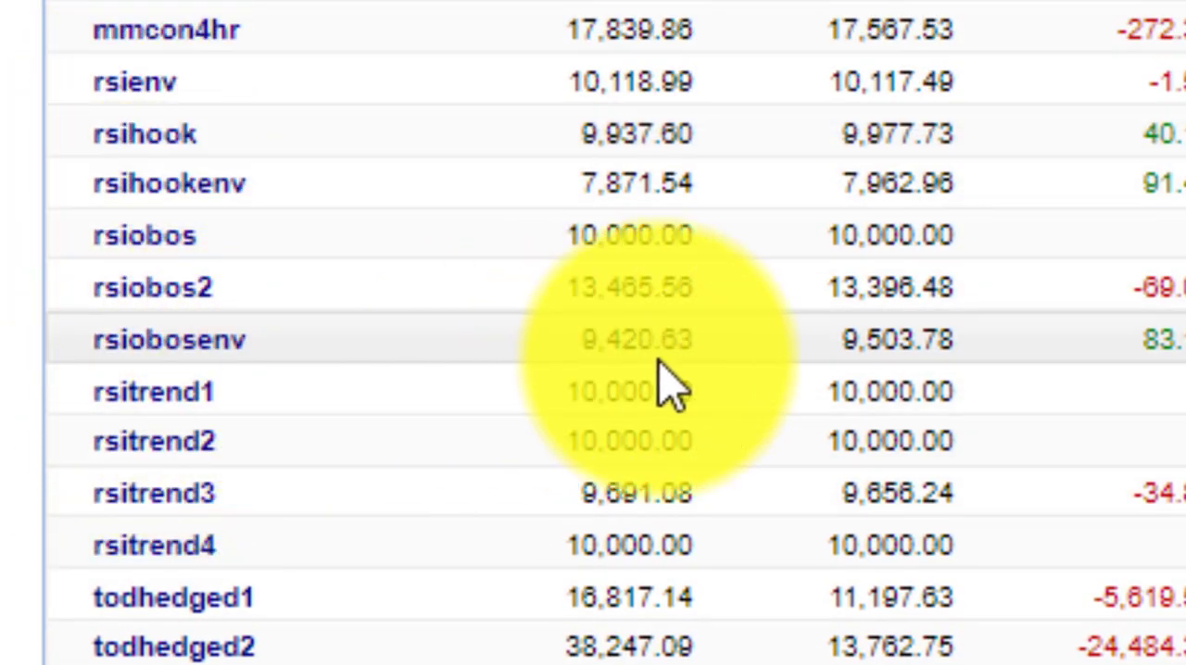
{"action": "mouse_move", "coordinate": [852, 352]}
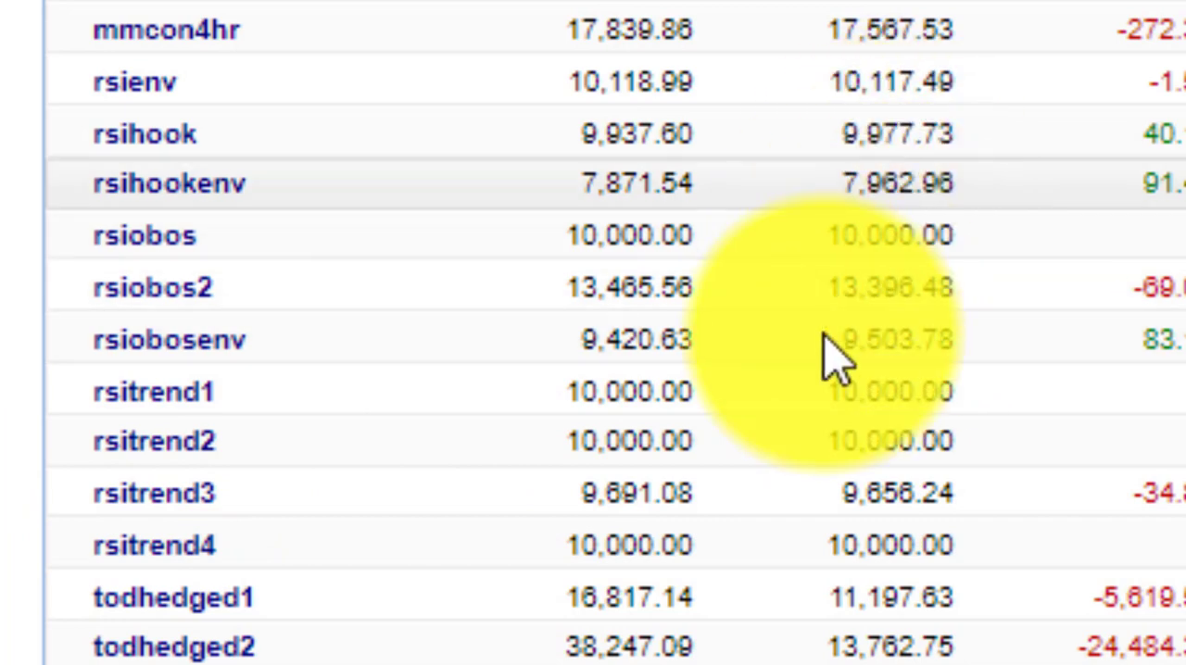
{"action": "mouse_move", "coordinate": [881, 231]}
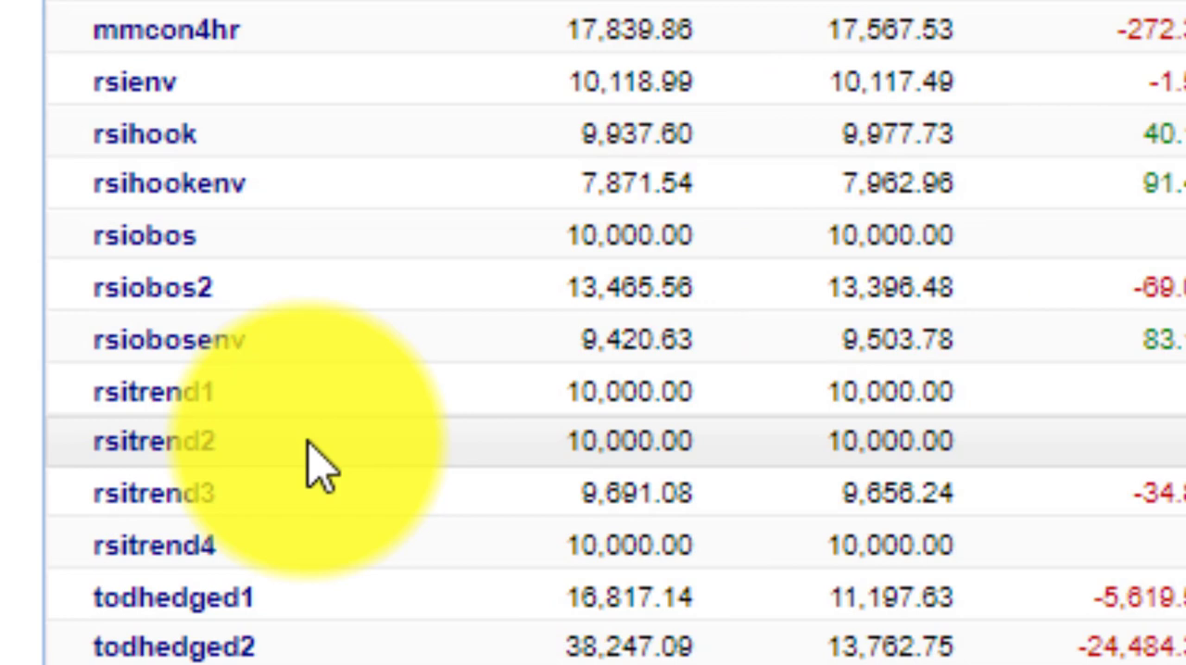
{"action": "mouse_move", "coordinate": [751, 500]}
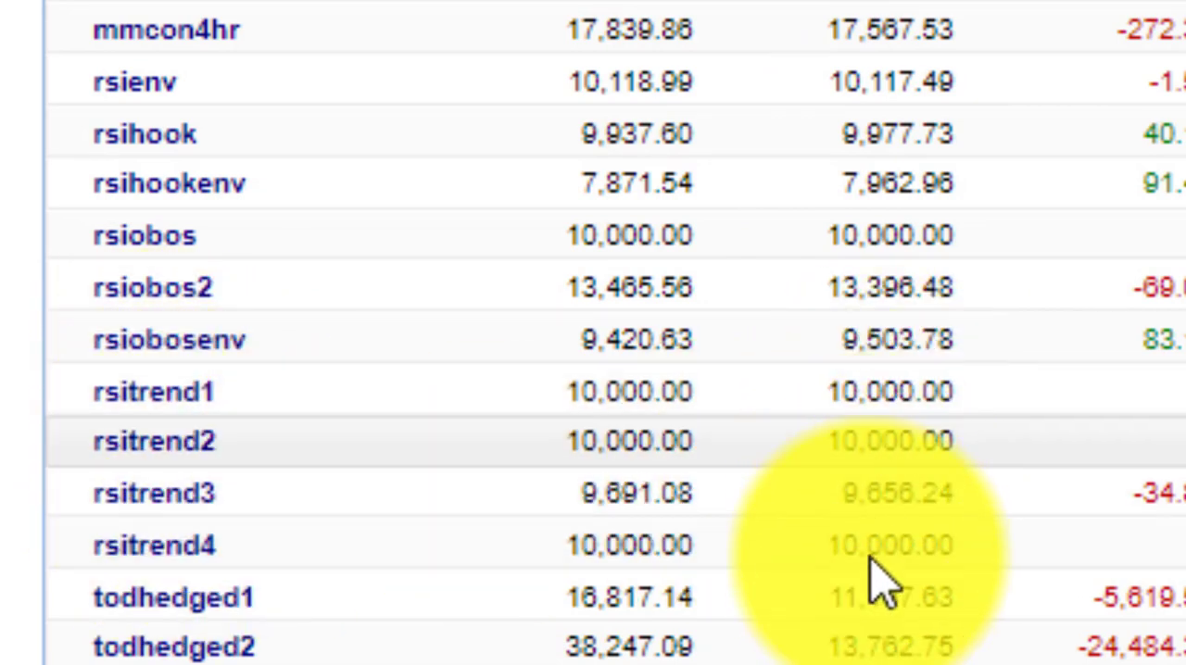
{"action": "mouse_move", "coordinate": [880, 566]}
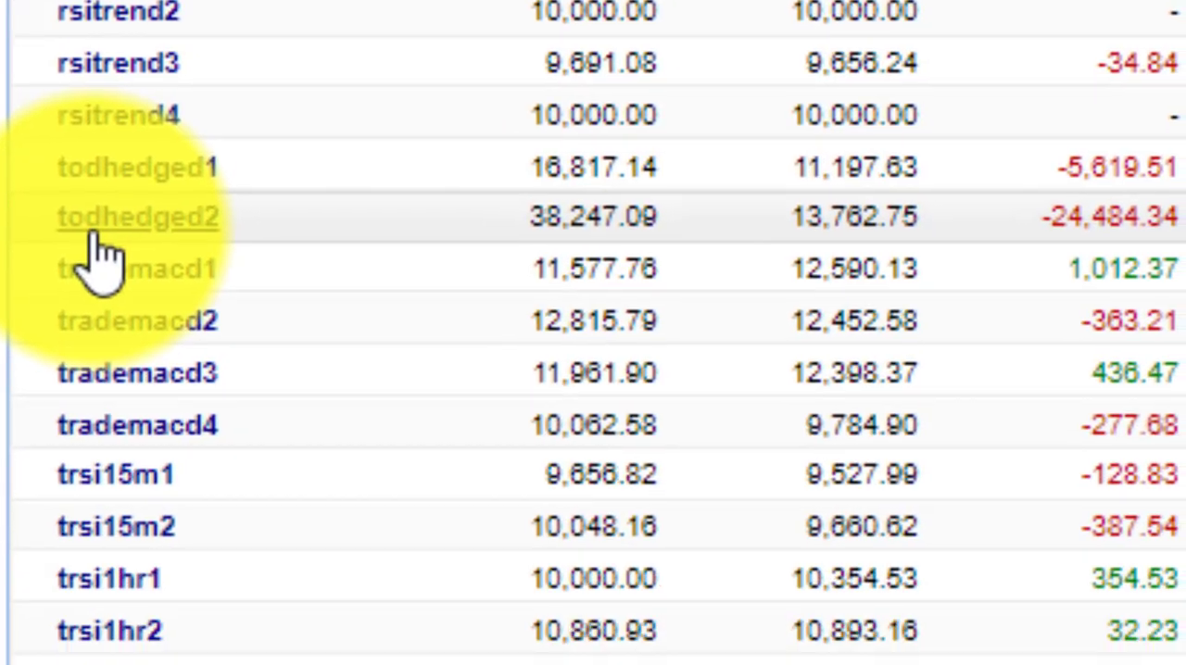
{"action": "scroll", "scroll_direction": "down", "scroll_amount": 3}
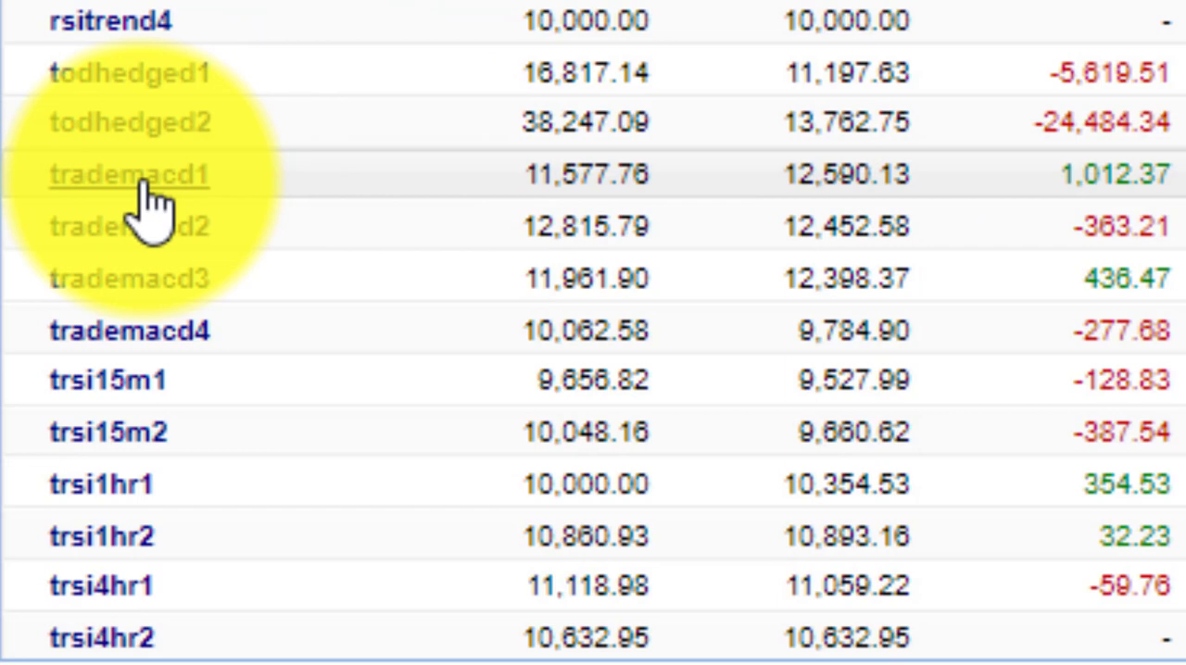
{"action": "mouse_move", "coordinate": [602, 278]}
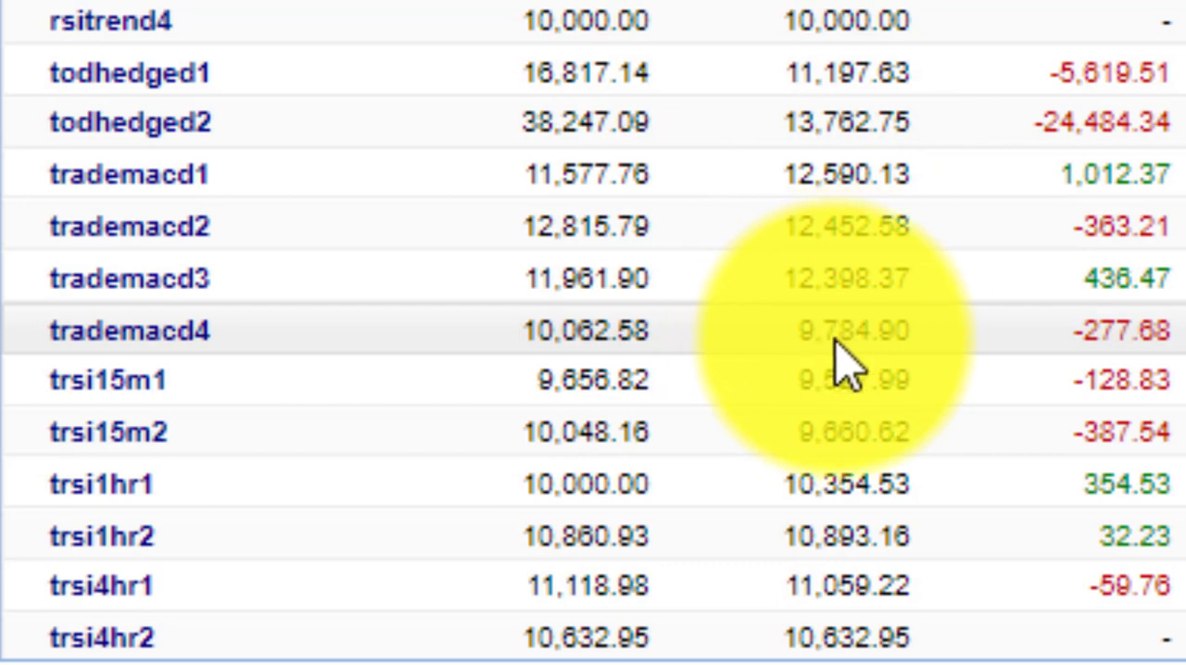
{"action": "mouse_move", "coordinate": [853, 348]}
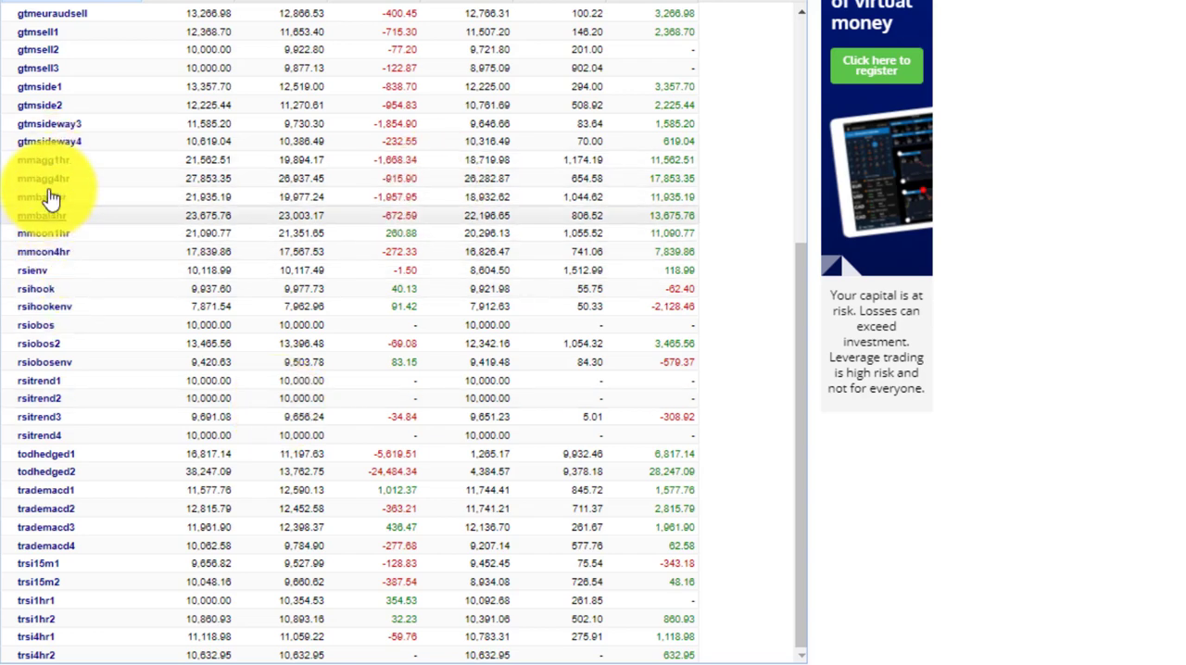
{"action": "mouse_move", "coordinate": [81, 262]}
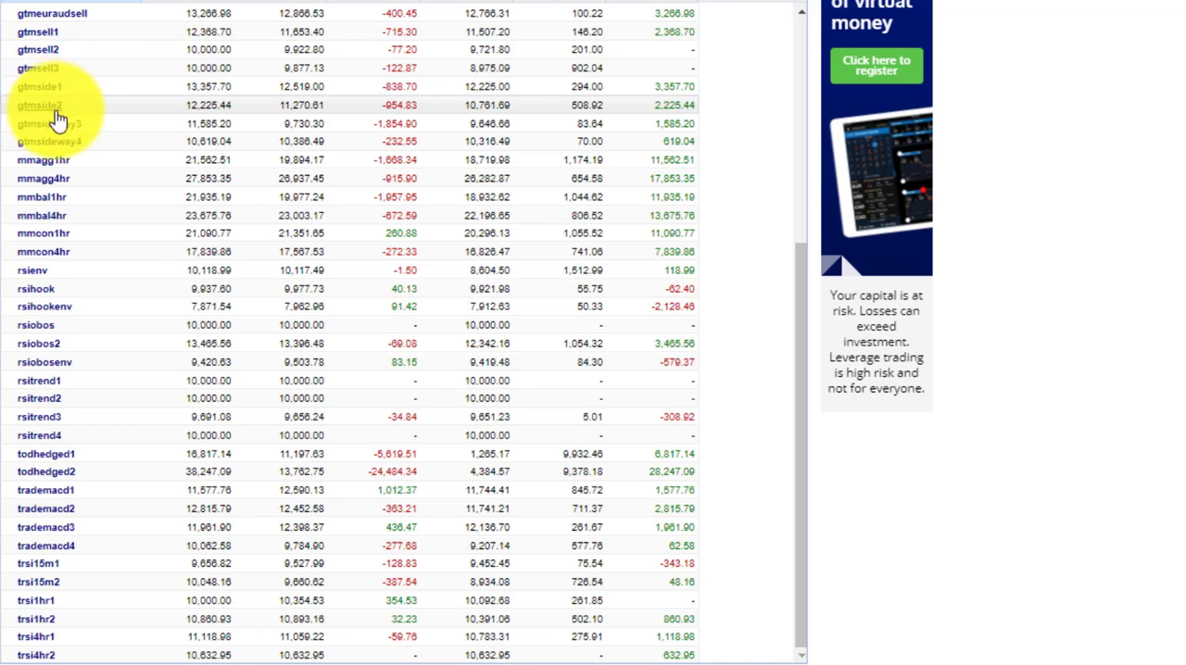
{"action": "mouse_move", "coordinate": [125, 165]}
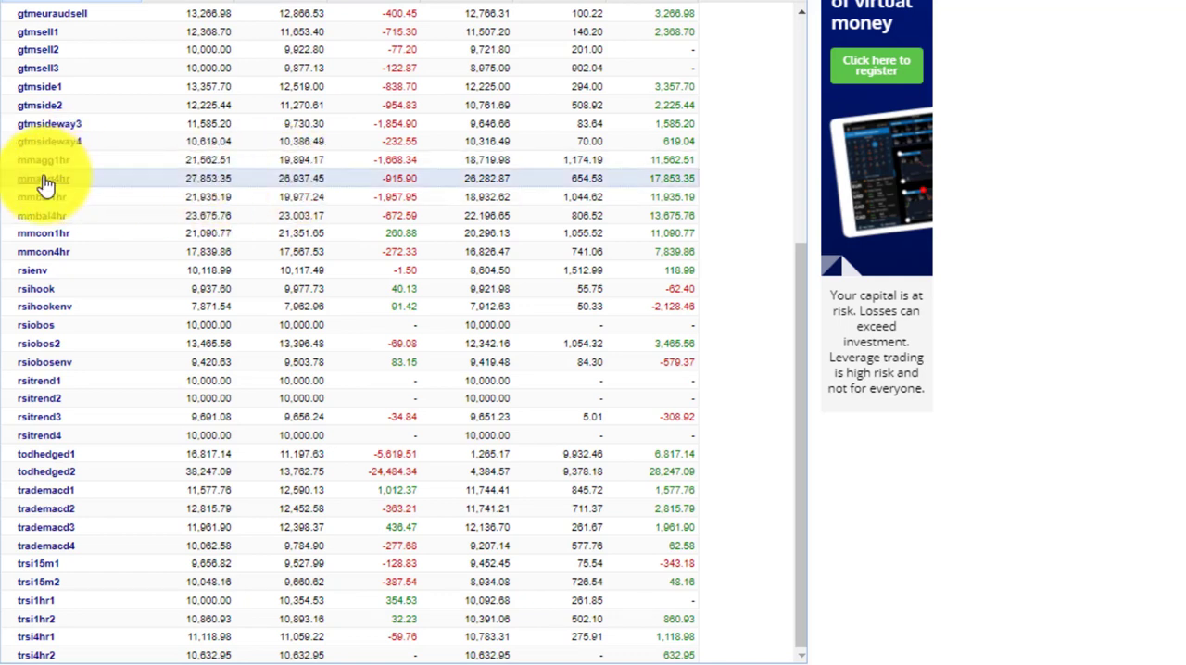
{"action": "left_click", "coordinate": [42, 178]}
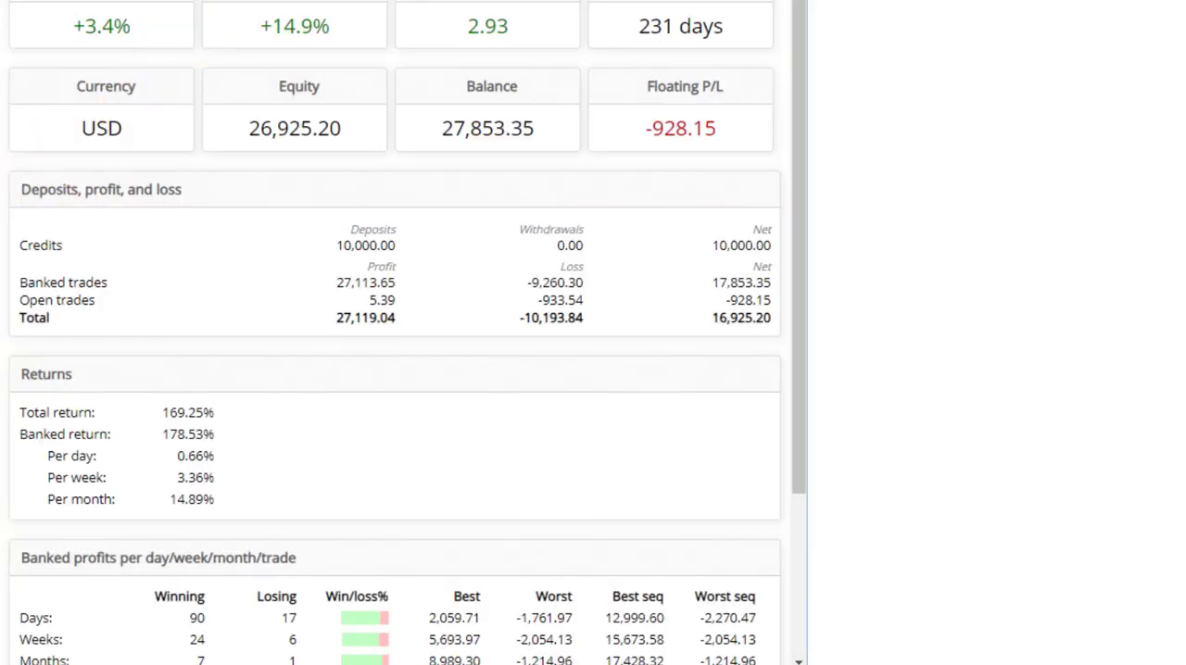
{"action": "left_click", "coordinate": [409, 84]}
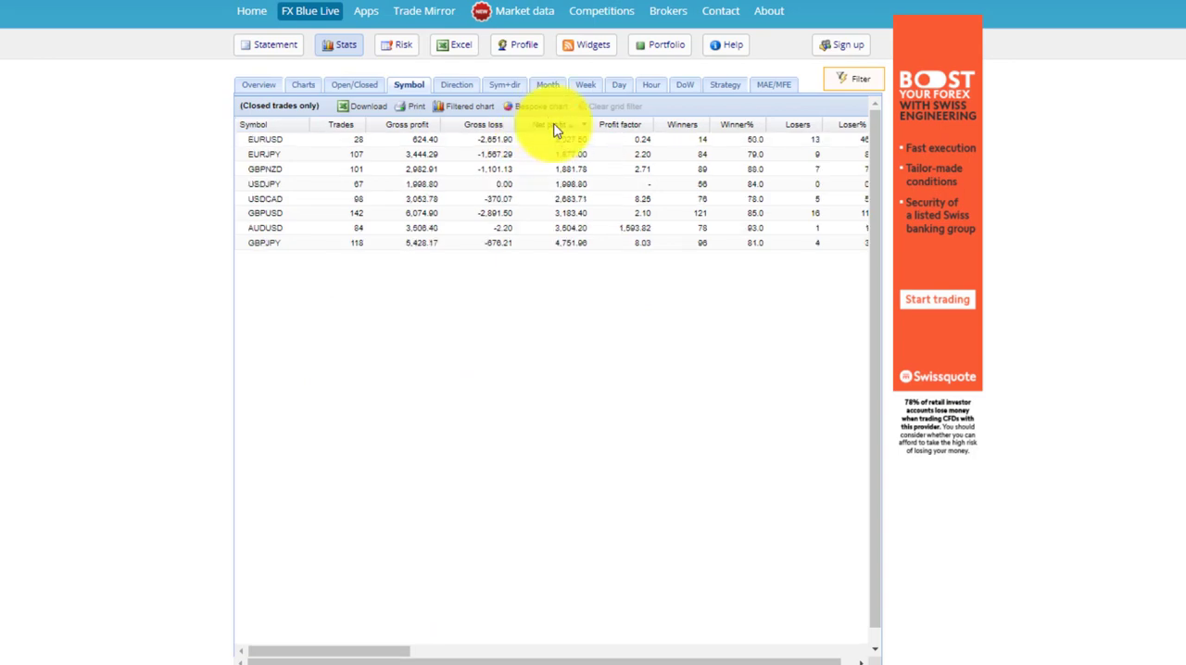
{"action": "left_click", "coordinate": [556, 124]}
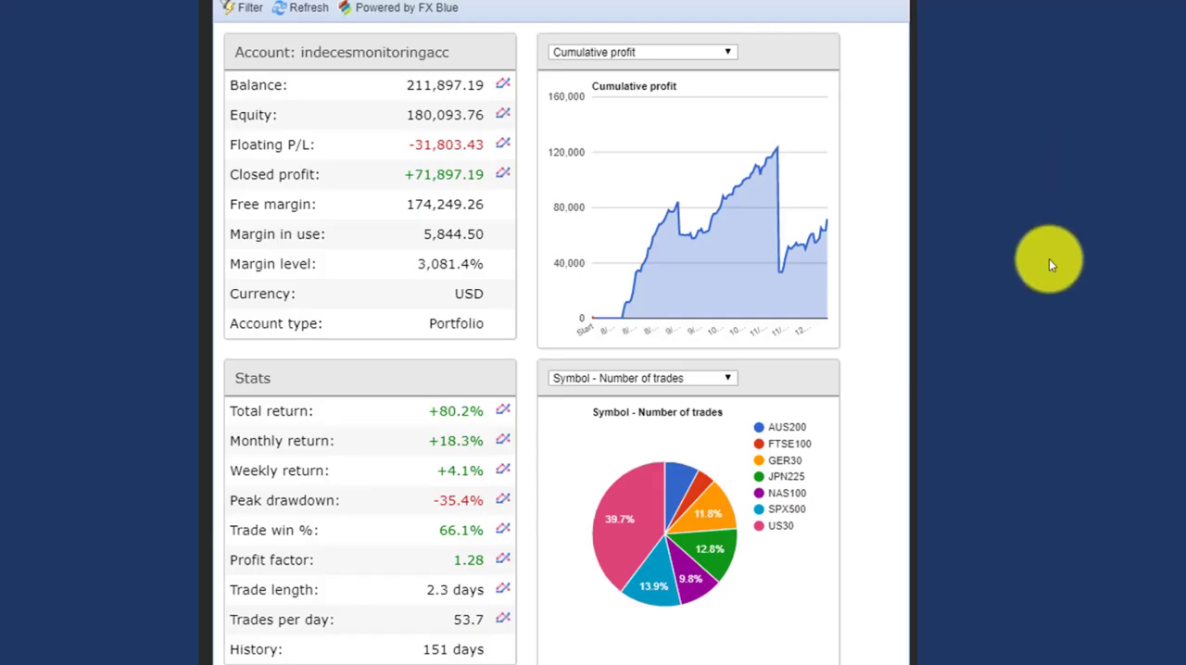
{"action": "scroll", "scroll_direction": "down", "scroll_amount": 3}
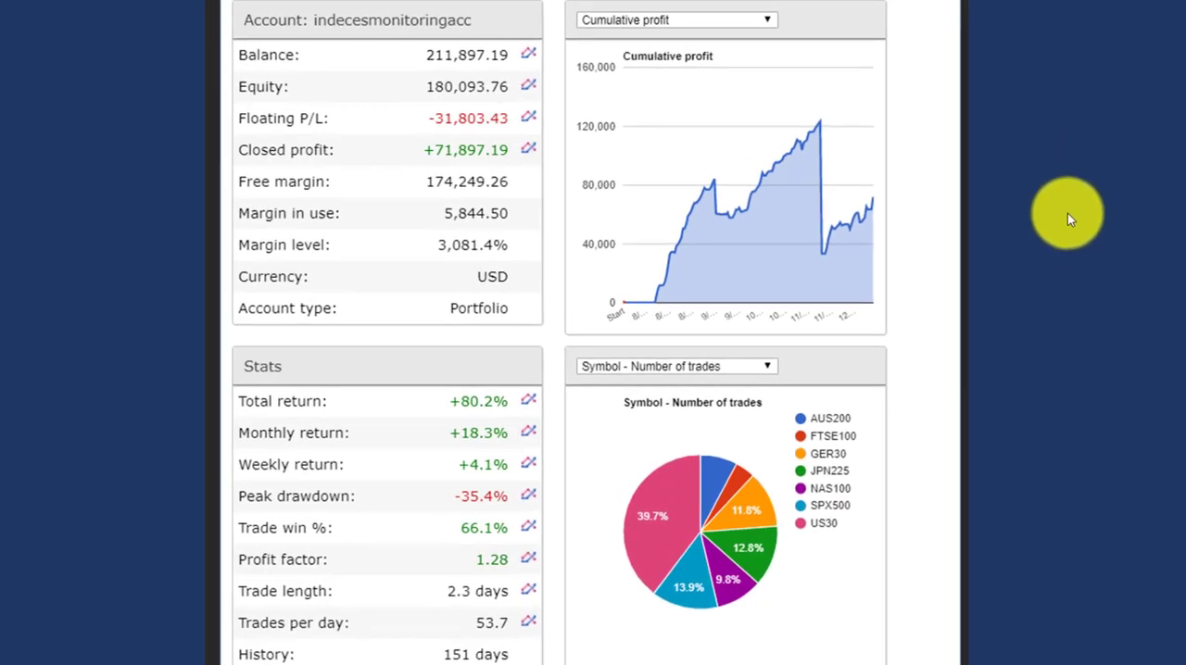
{"action": "mouse_move", "coordinate": [732, 214]}
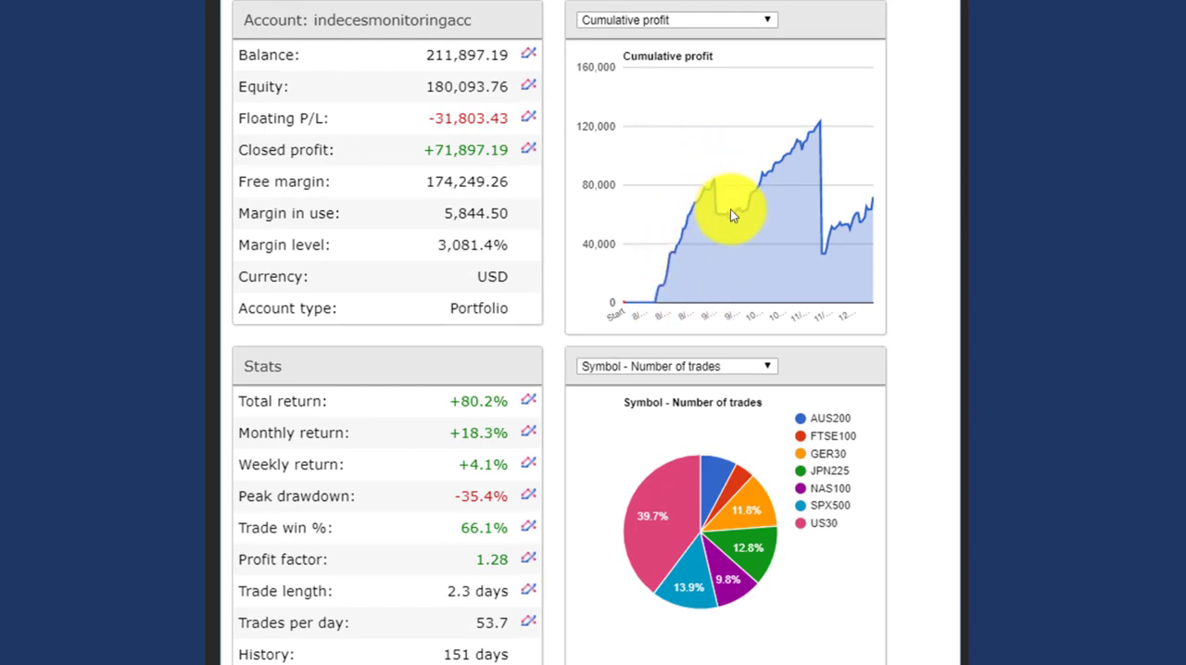
{"action": "mouse_move", "coordinate": [912, 171]}
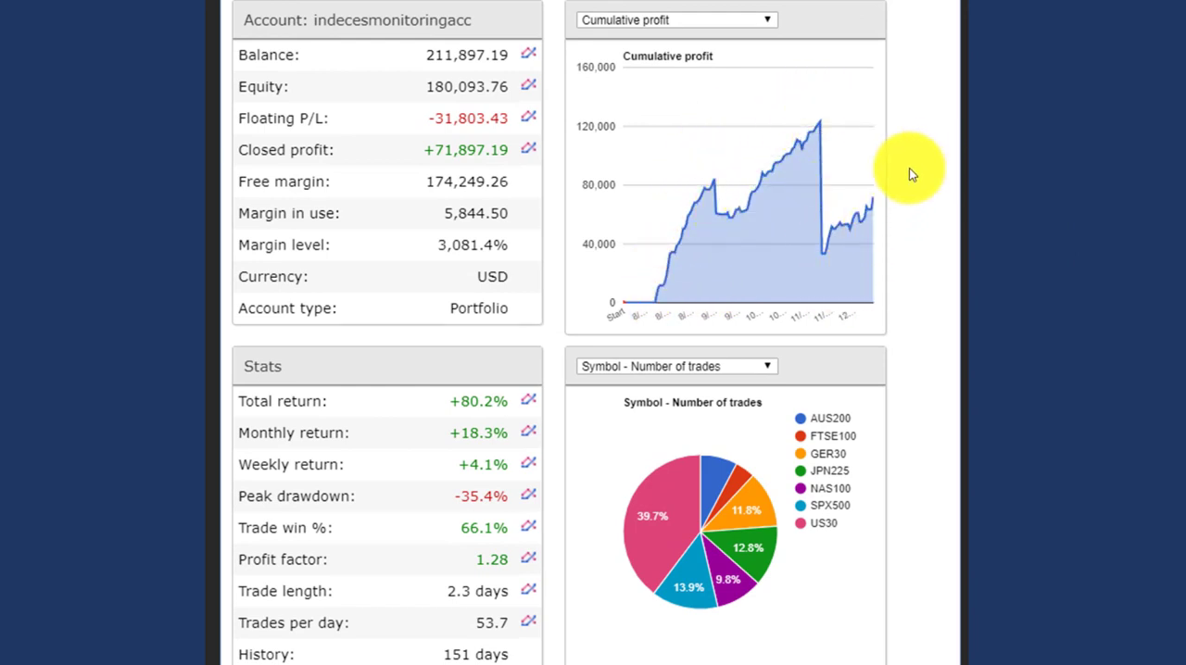
{"action": "mouse_move", "coordinate": [727, 180]}
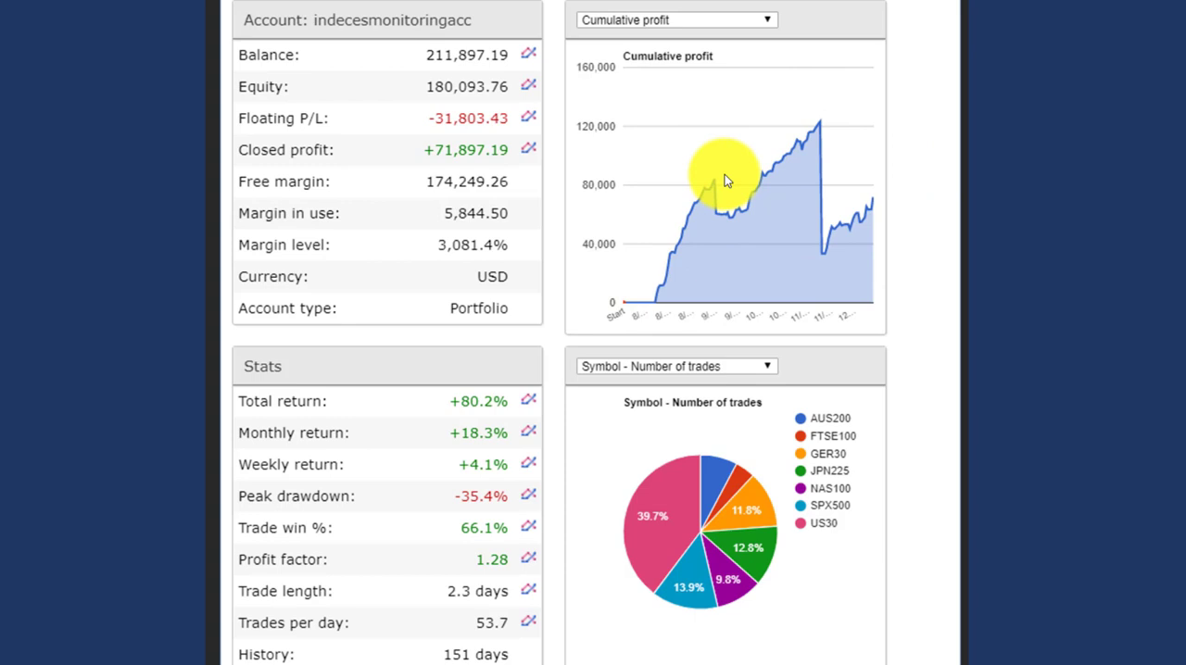
{"action": "mouse_move", "coordinate": [721, 193]}
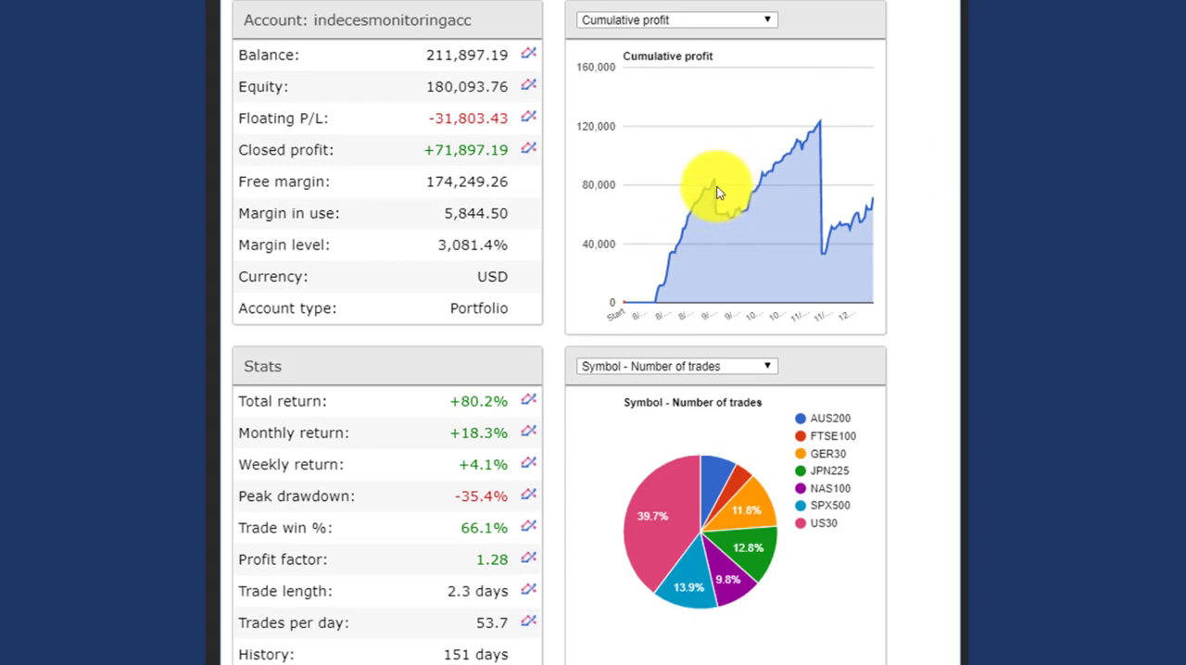
{"action": "mouse_move", "coordinate": [732, 194]}
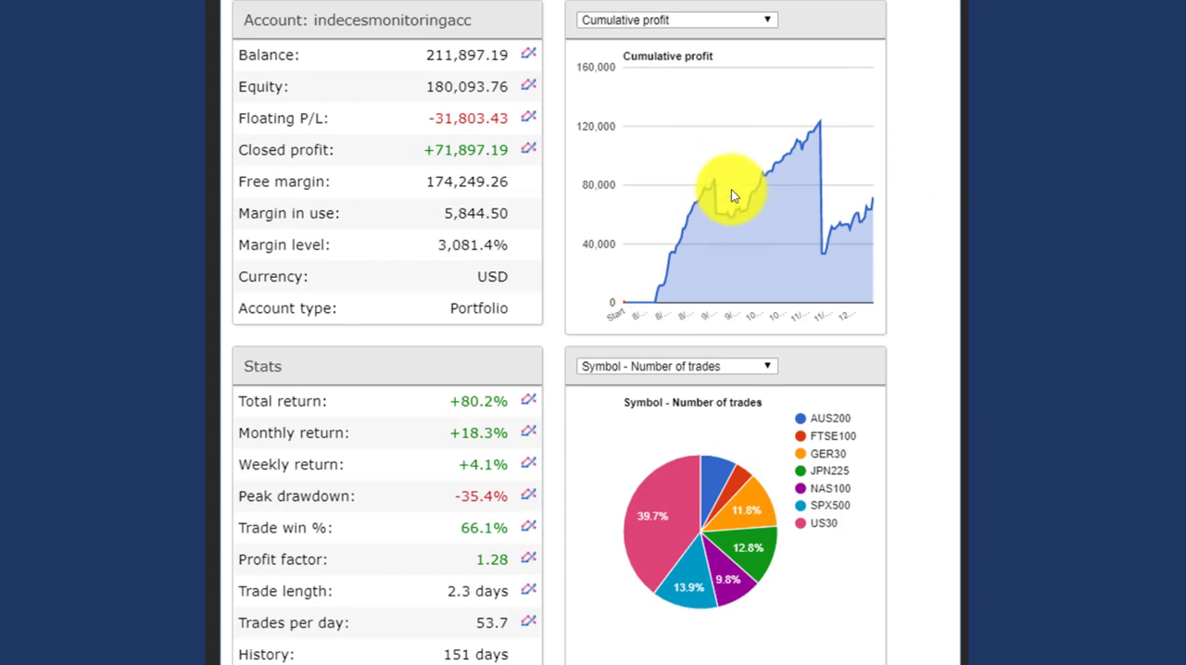
{"action": "mouse_move", "coordinate": [721, 188]}
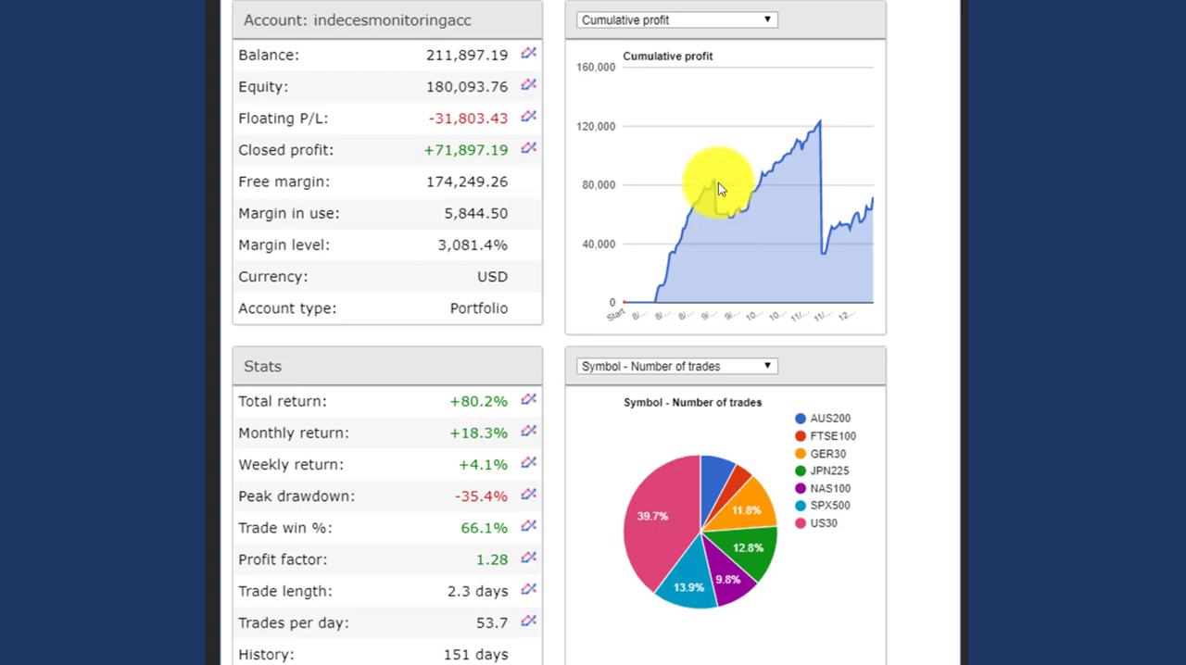
{"action": "mouse_move", "coordinate": [823, 123]}
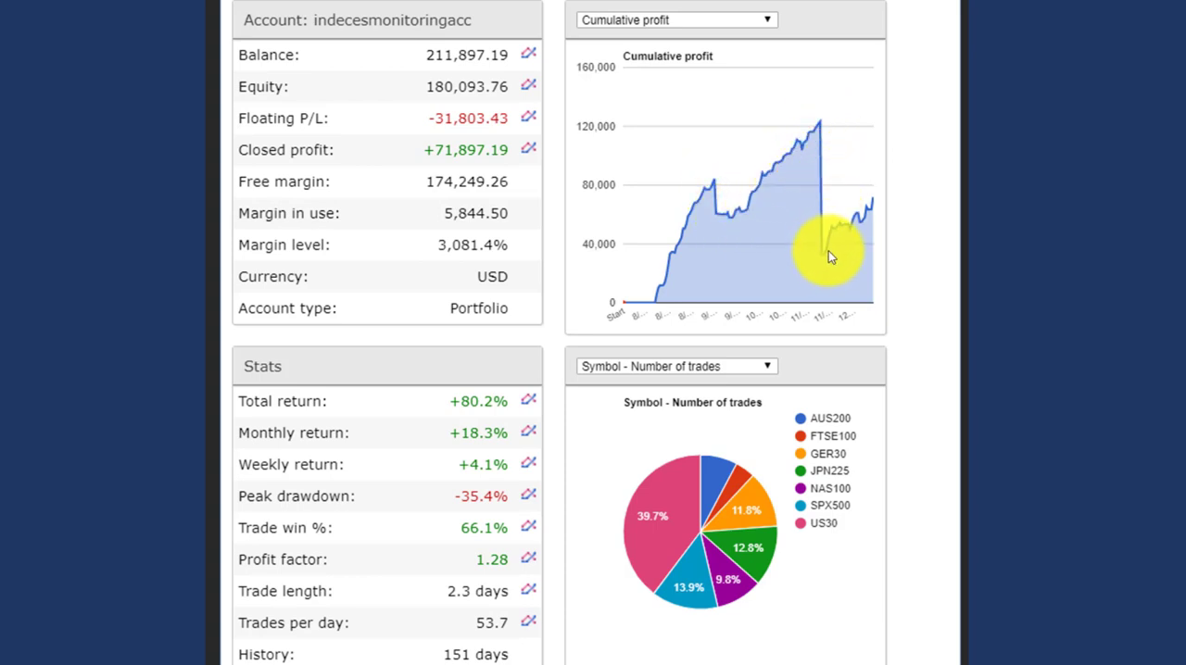
{"action": "mouse_move", "coordinate": [648, 269]}
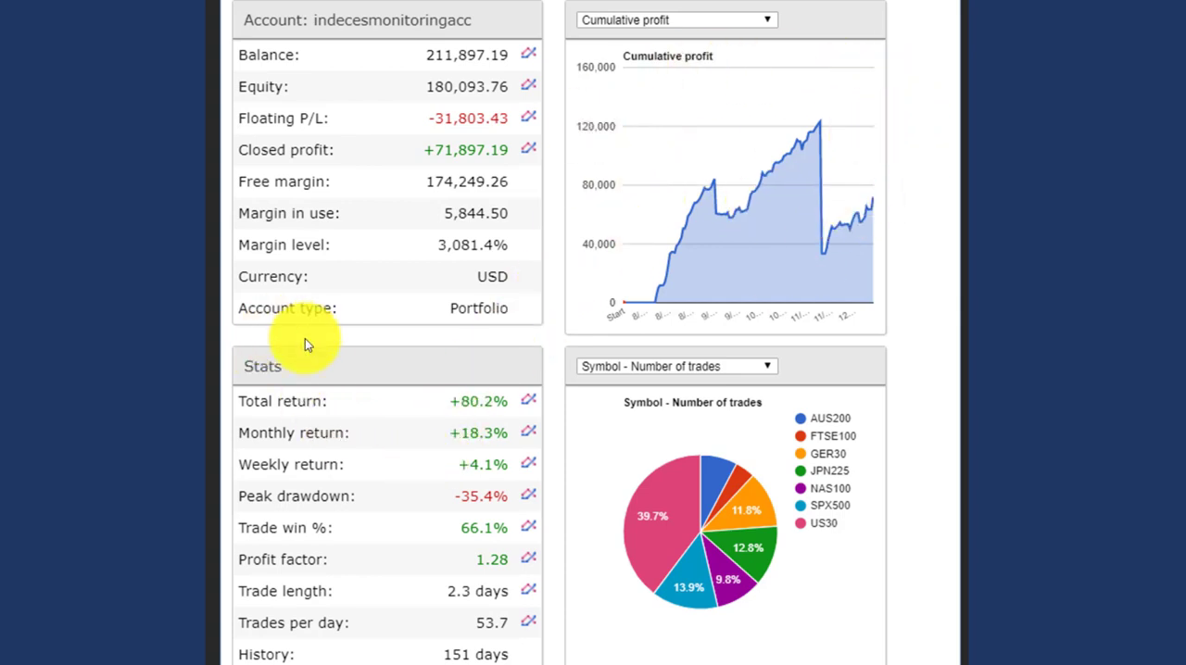
{"action": "mouse_move", "coordinate": [309, 408]}
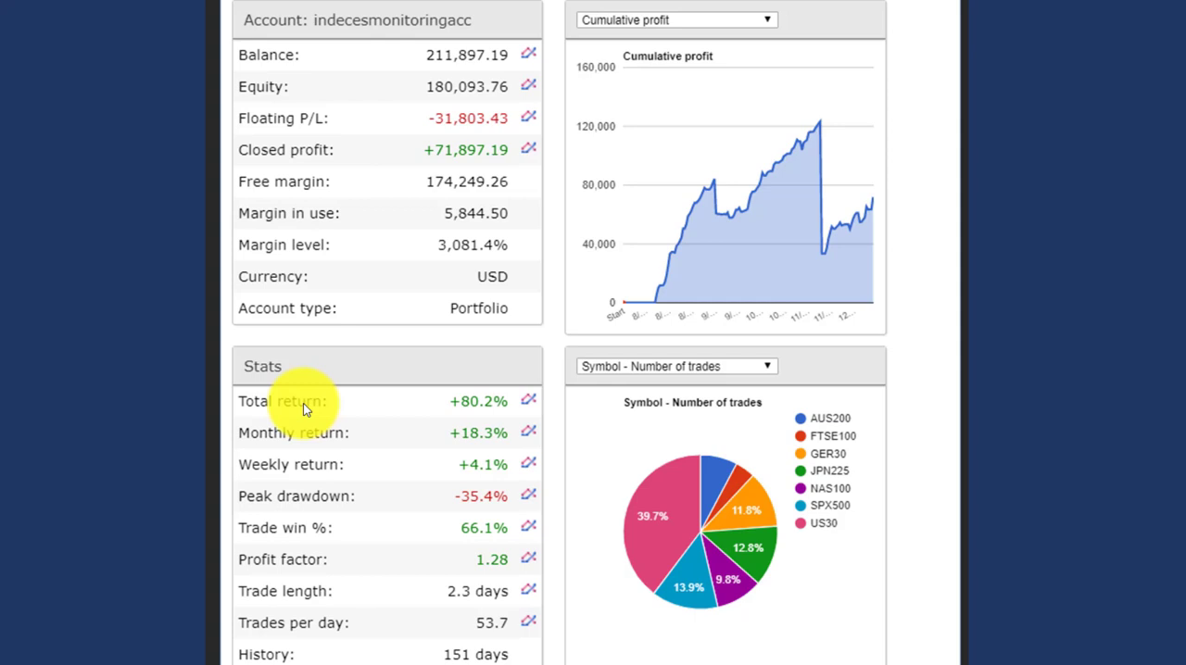
{"action": "mouse_move", "coordinate": [324, 443]}
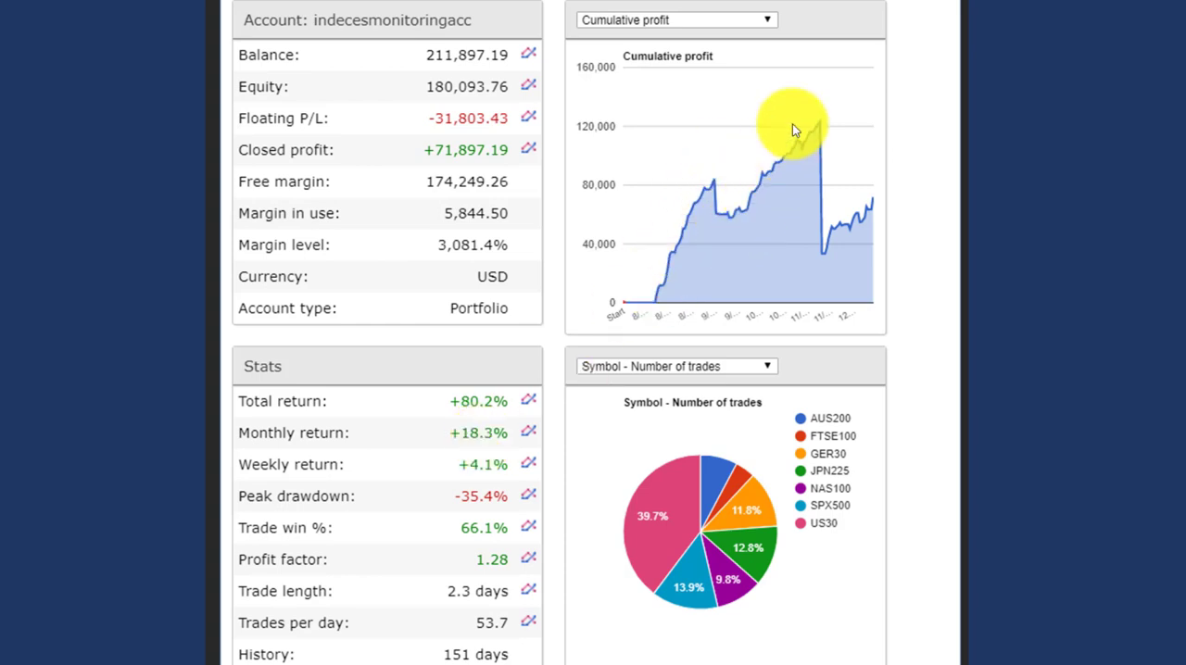
{"action": "mouse_move", "coordinate": [533, 328]}
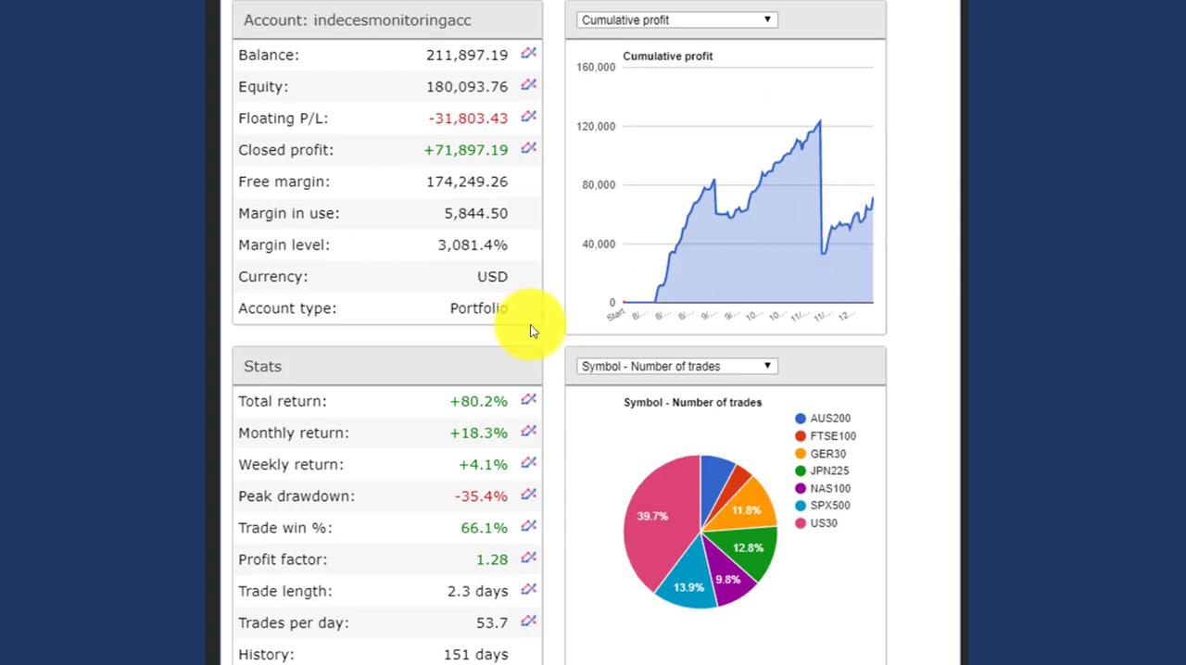
{"action": "mouse_move", "coordinate": [482, 443]}
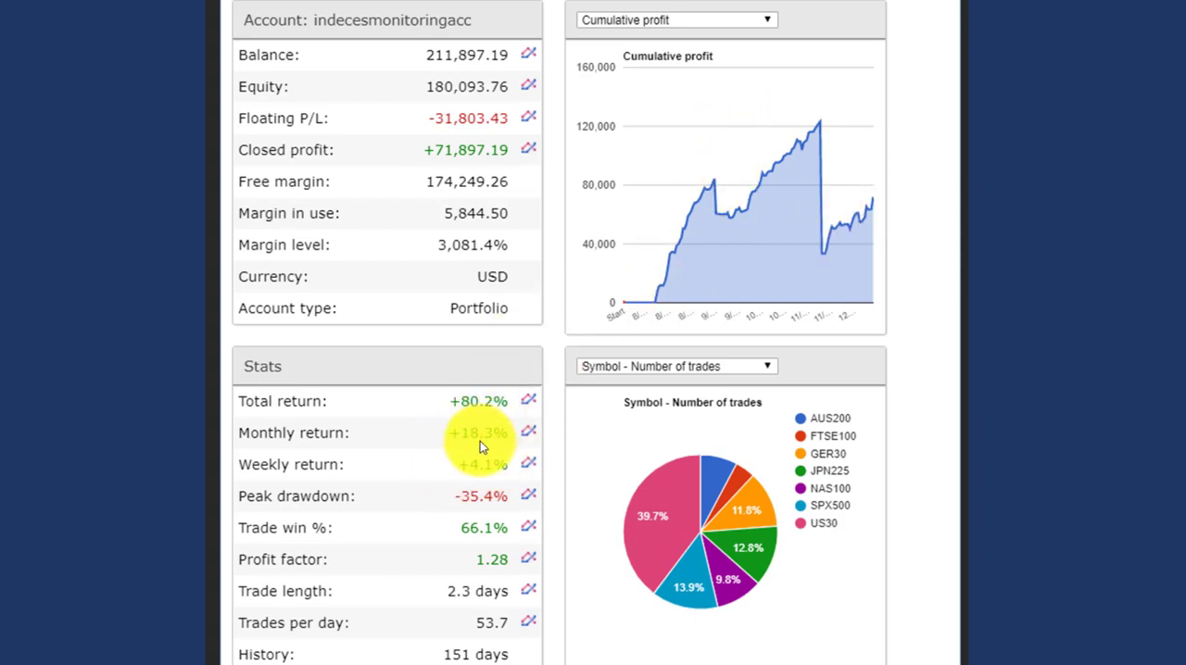
{"action": "mouse_move", "coordinate": [400, 530]}
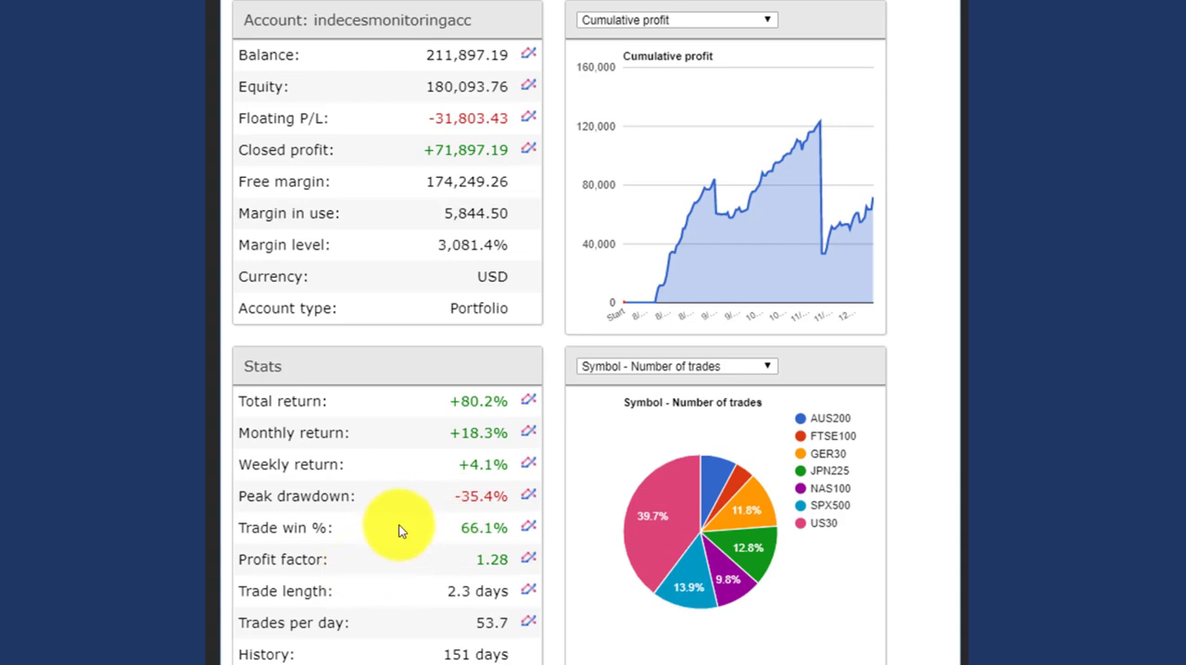
{"action": "mouse_move", "coordinate": [676, 128]}
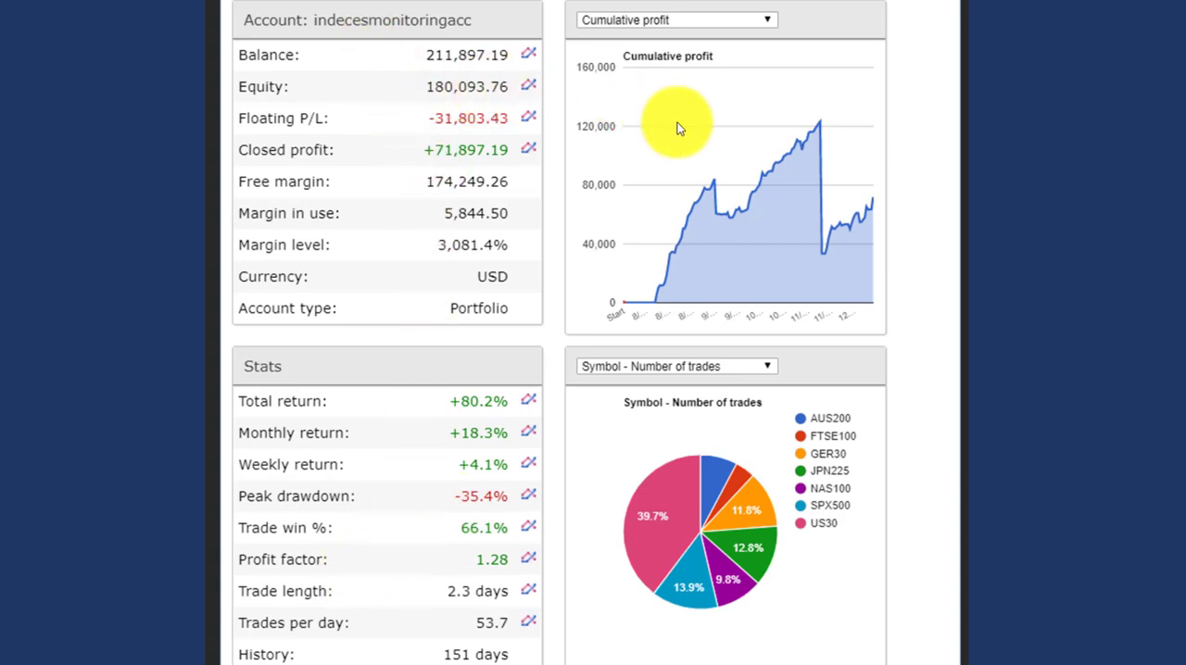
{"action": "mouse_move", "coordinate": [753, 267]}
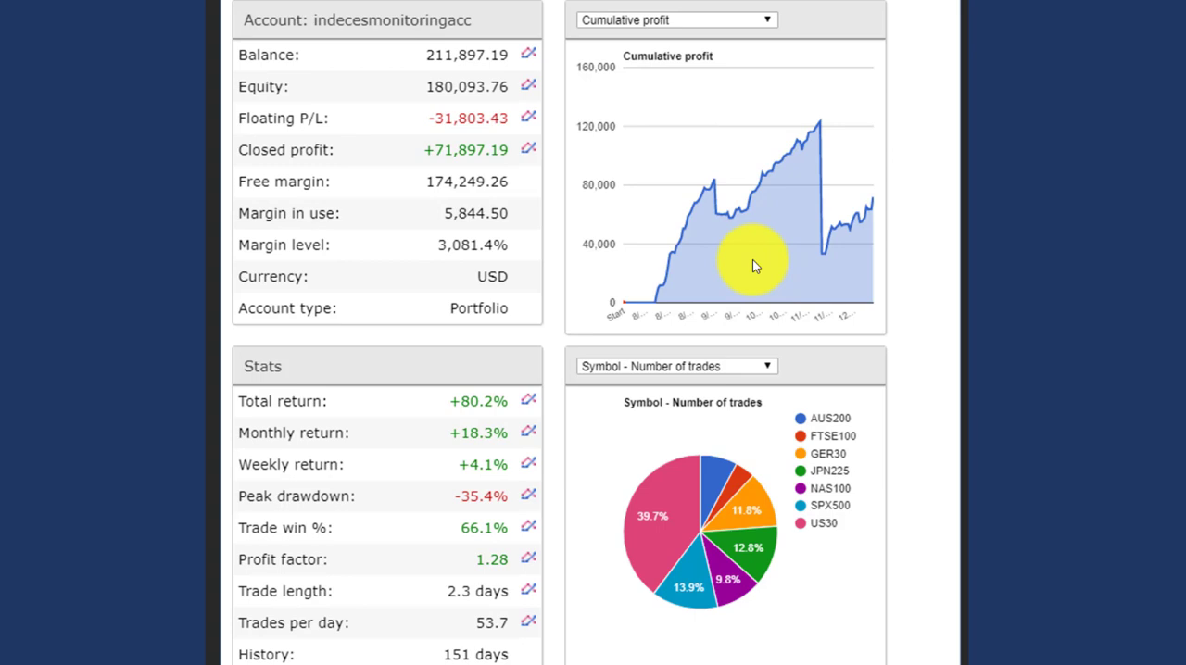
{"action": "mouse_move", "coordinate": [746, 262]}
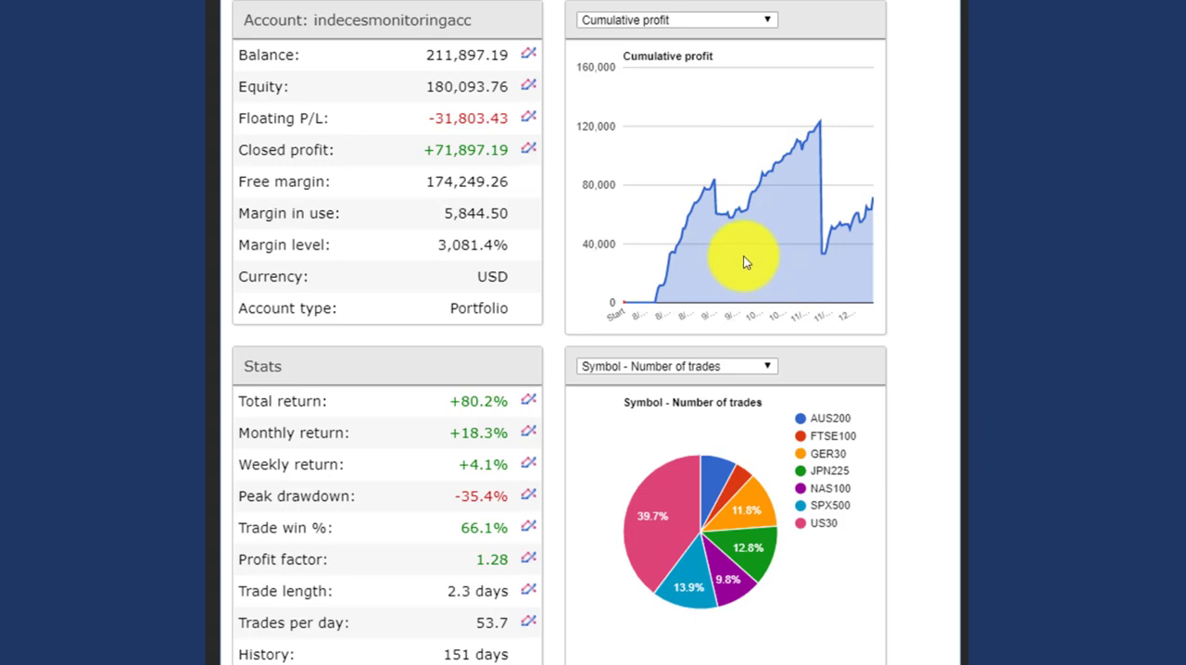
{"action": "mouse_move", "coordinate": [829, 185]}
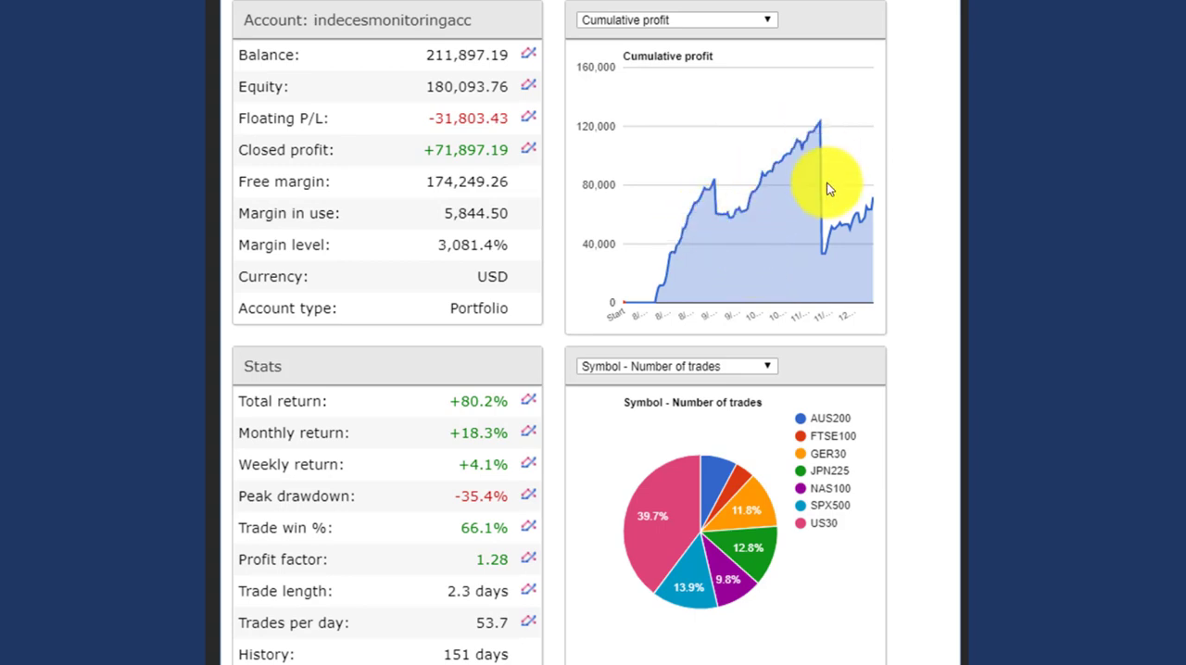
{"action": "mouse_move", "coordinate": [879, 206]}
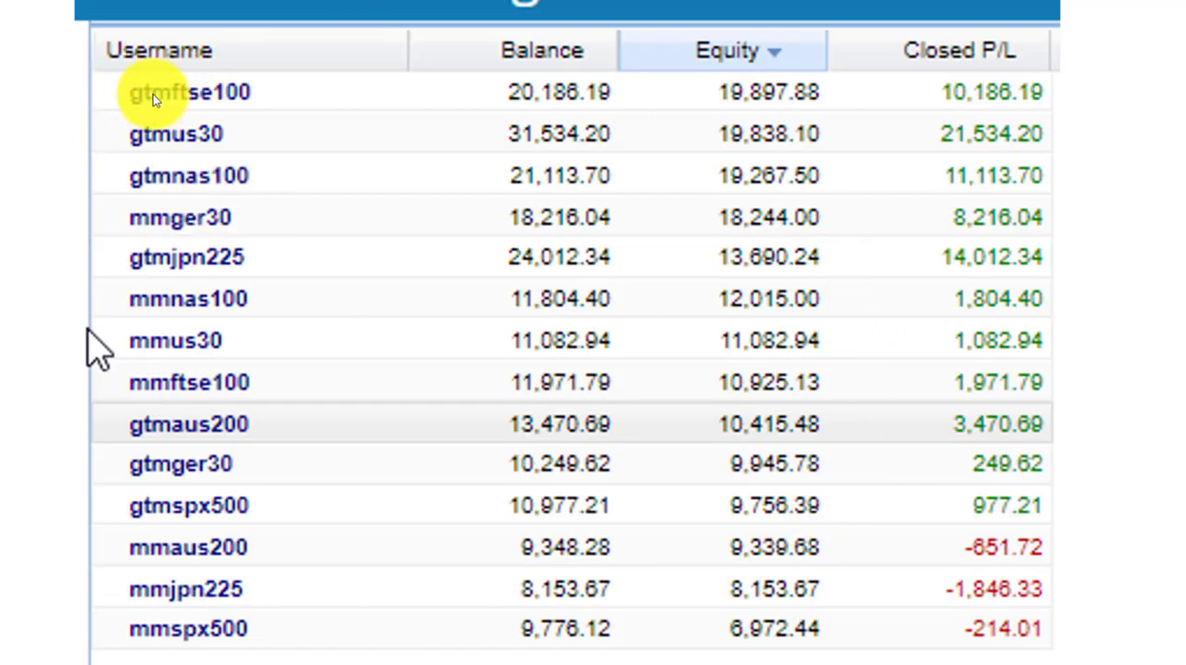
{"action": "mouse_move", "coordinate": [158, 190]}
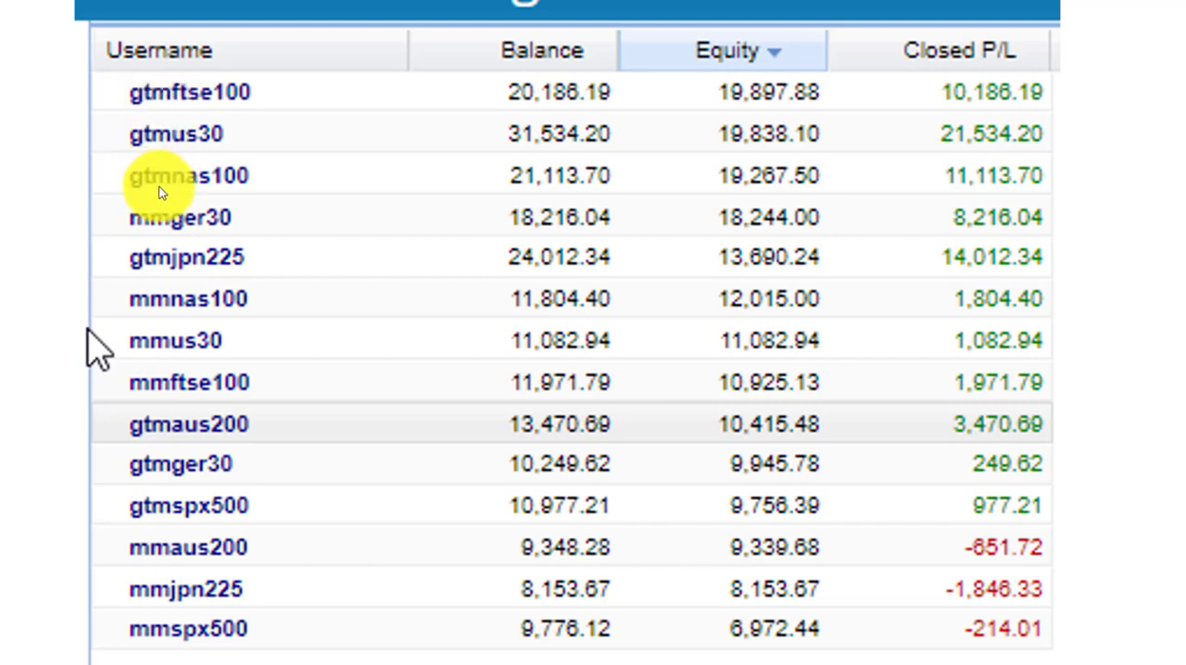
{"action": "mouse_move", "coordinate": [755, 194]}
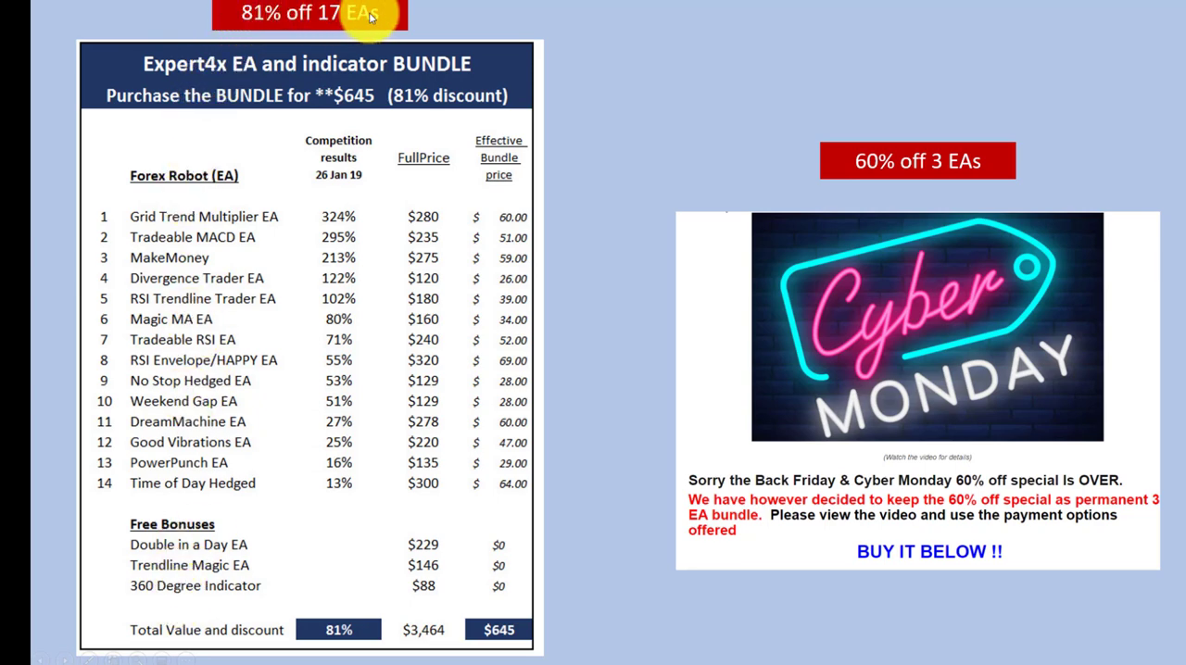
{"action": "mouse_move", "coordinate": [960, 424]}
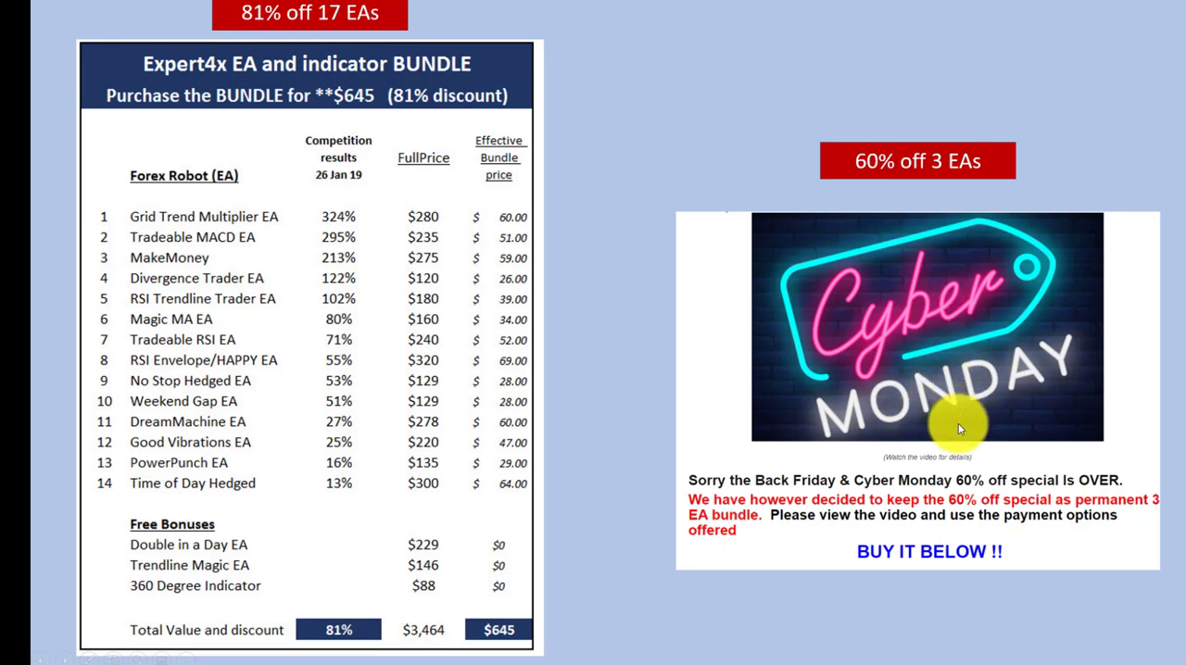
{"action": "mouse_move", "coordinate": [1061, 161]}
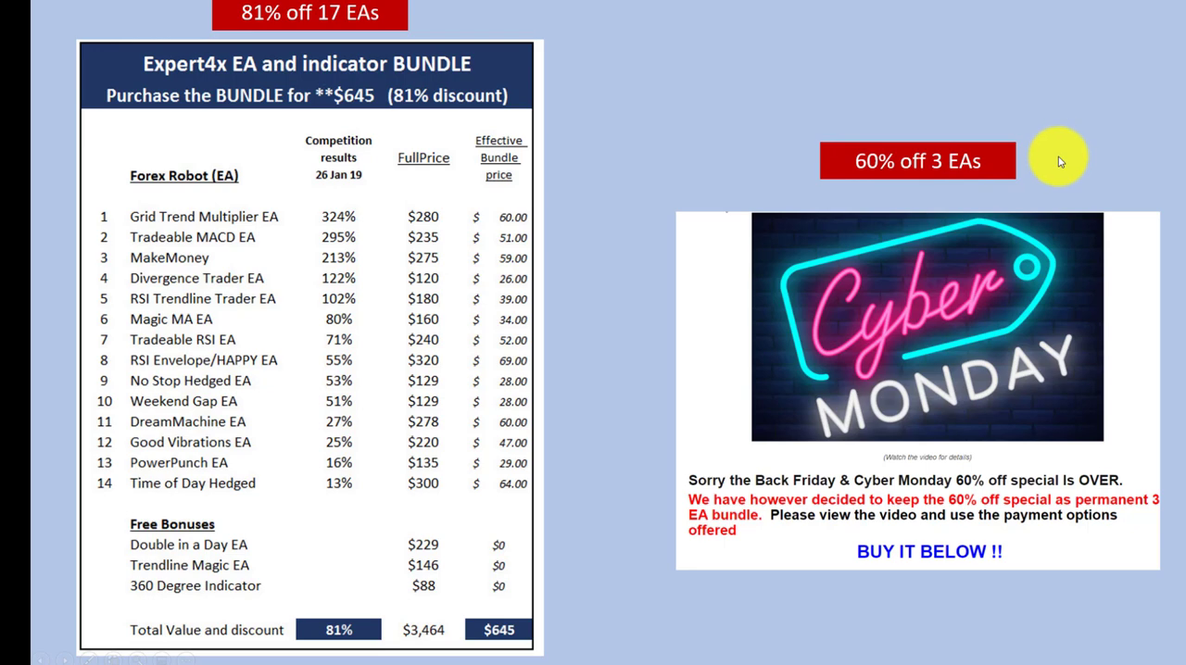